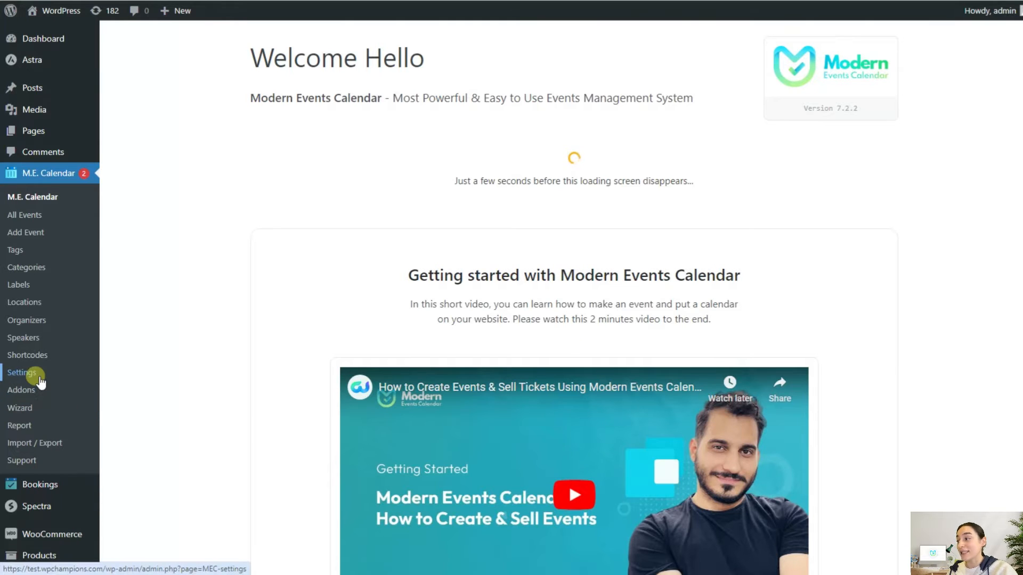
Step: Reach M.E. Calendar > Settings > Booking and toggle the Enable booking module off and back on
click(21, 373)
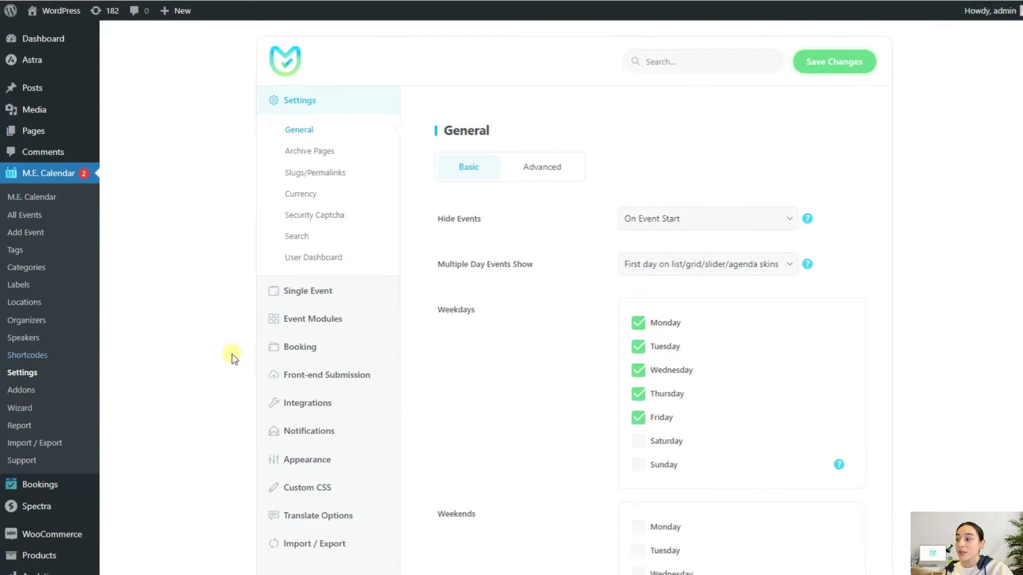
click(300, 346)
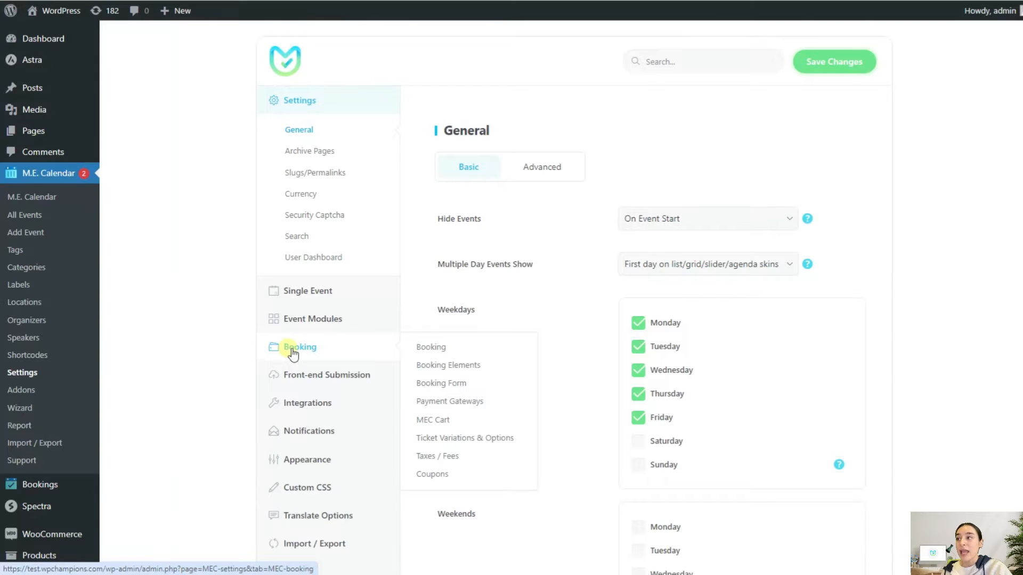
click(299, 346)
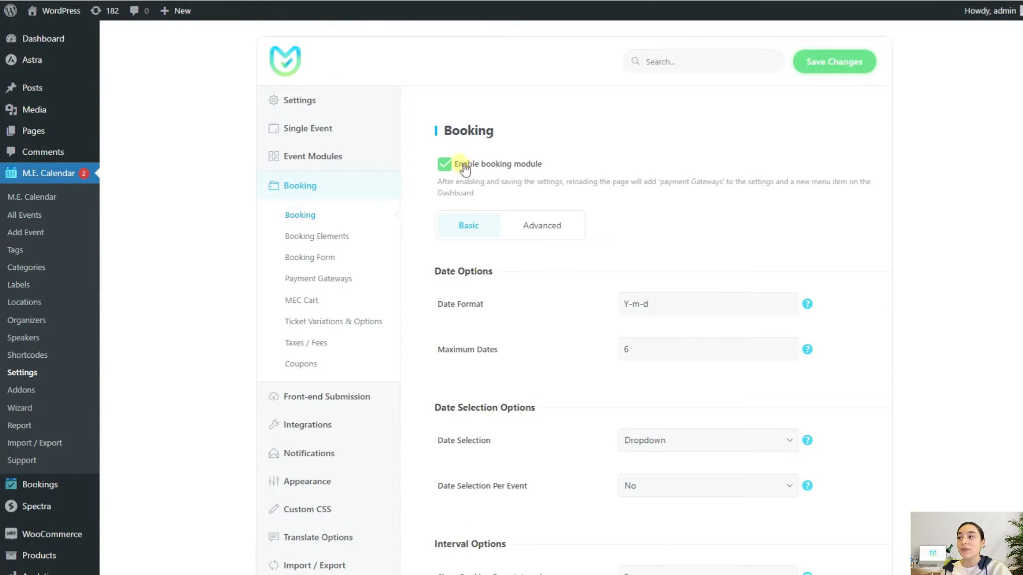
click(444, 164)
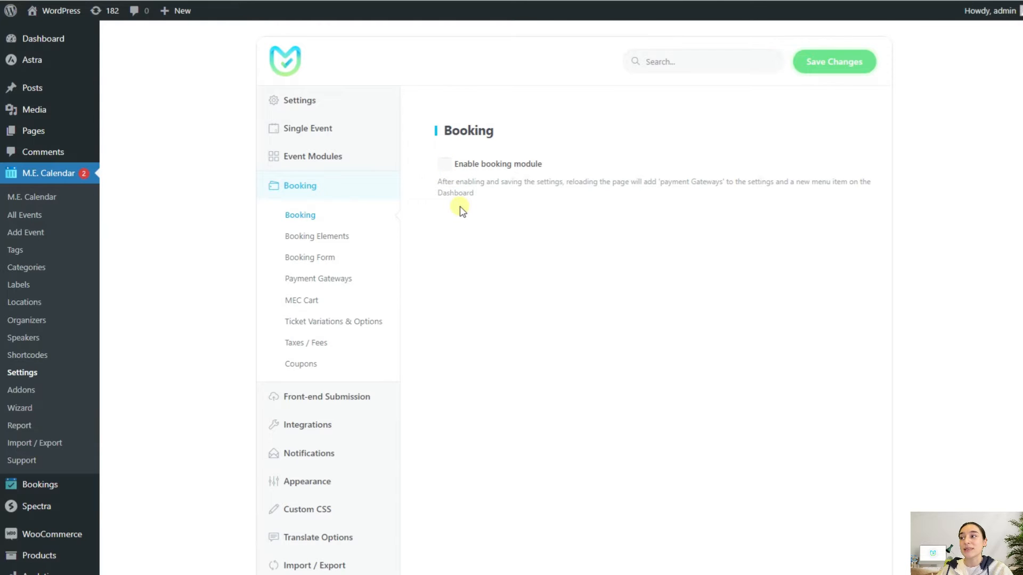
mouse_move(465, 208)
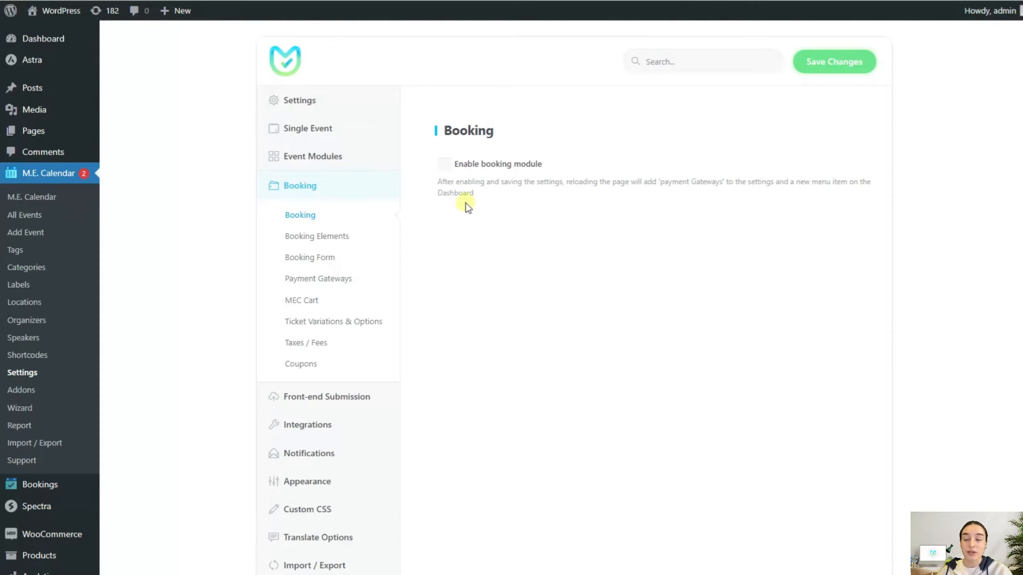
click(444, 164)
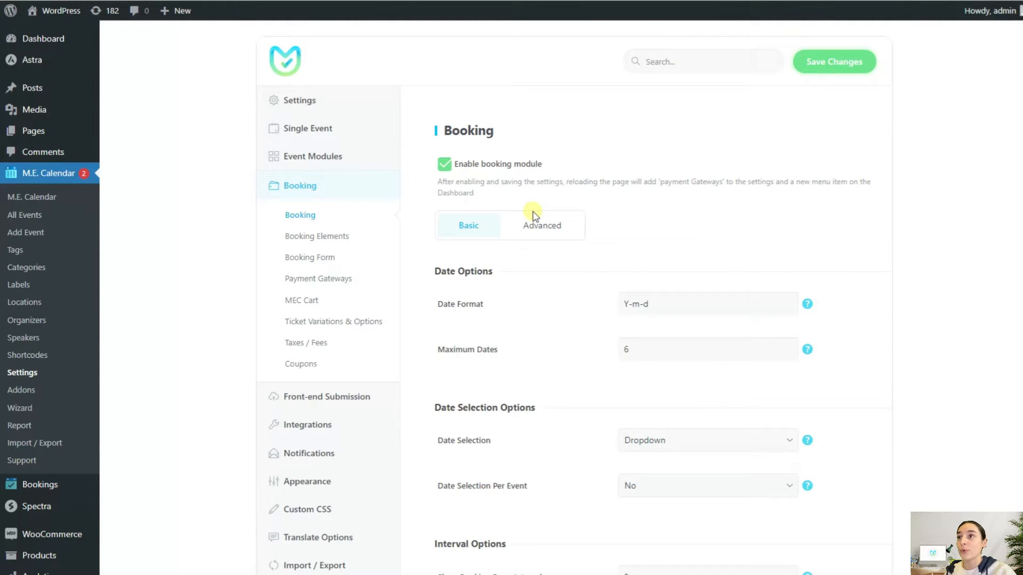
mouse_move(497, 254)
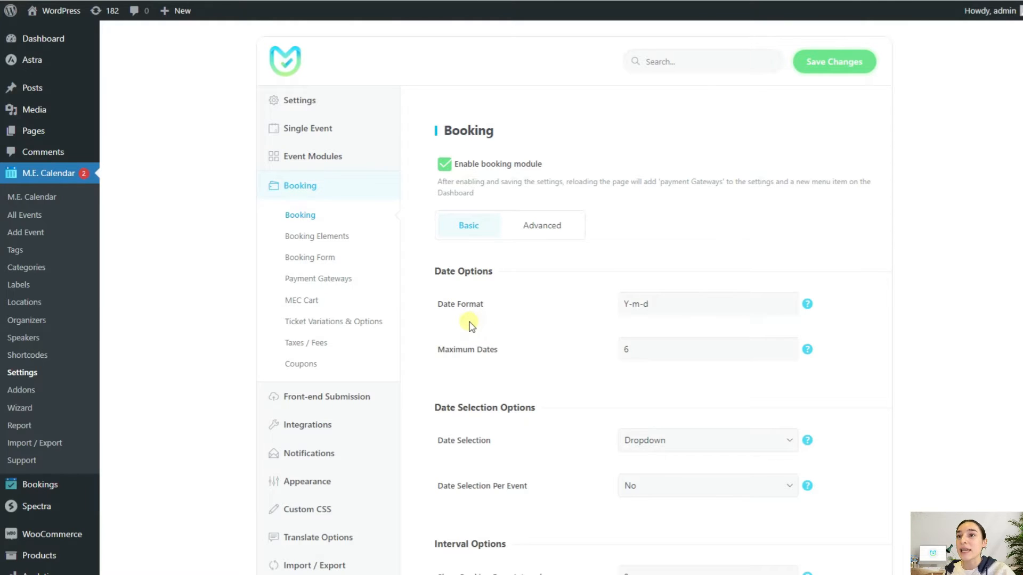
mouse_move(448, 317)
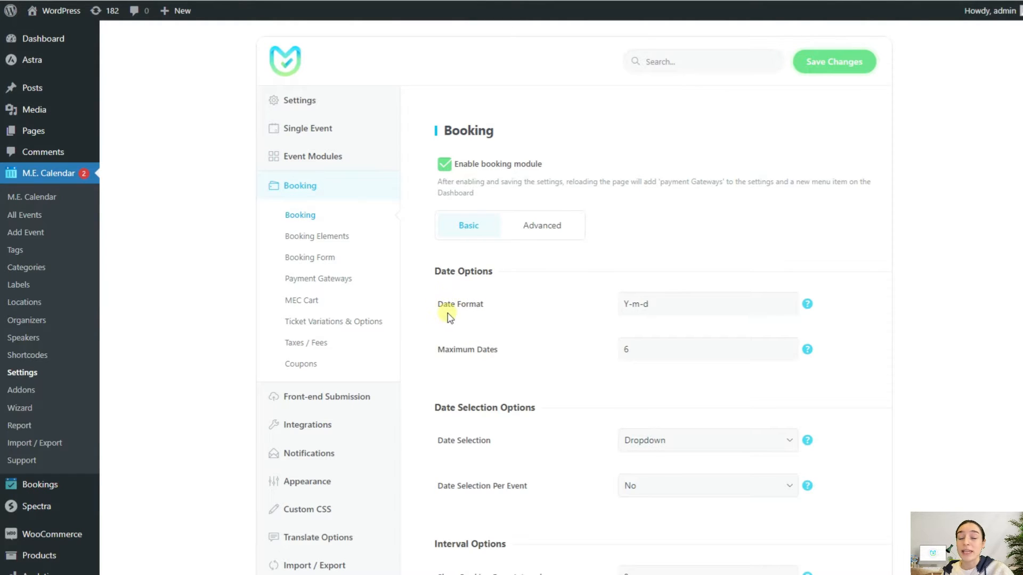
mouse_move(493, 307)
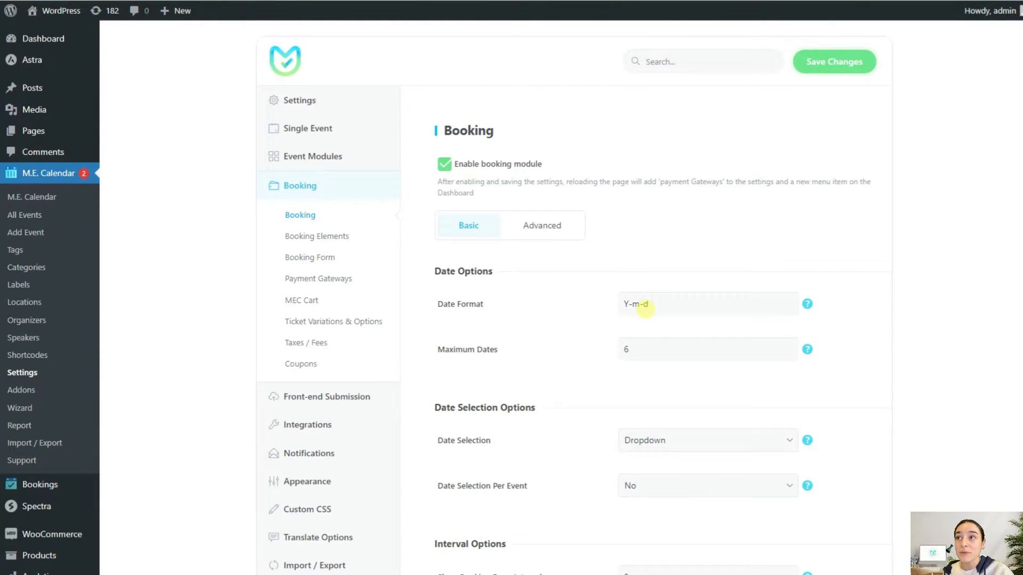
mouse_move(476, 367)
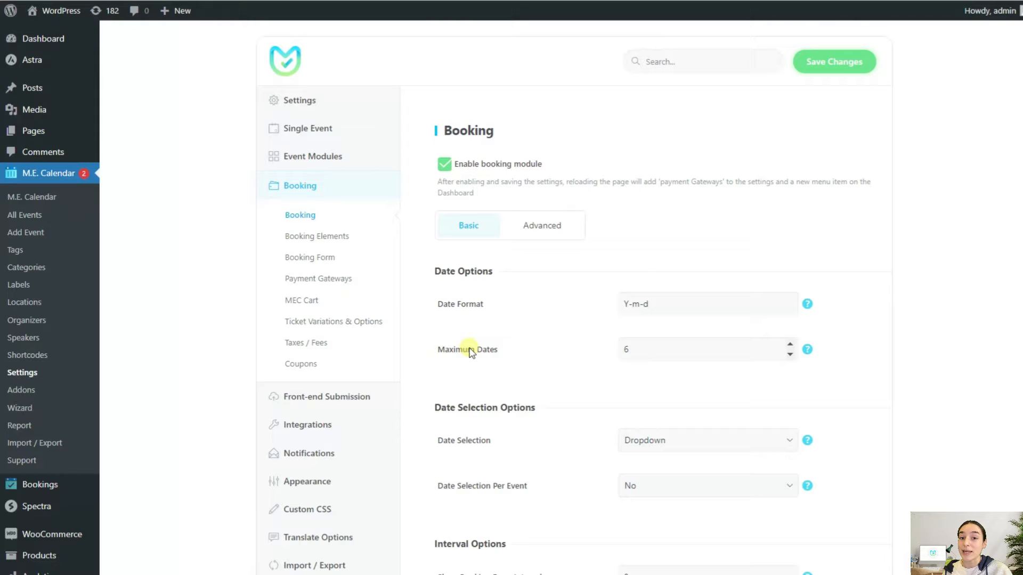
scroll(down, 3)
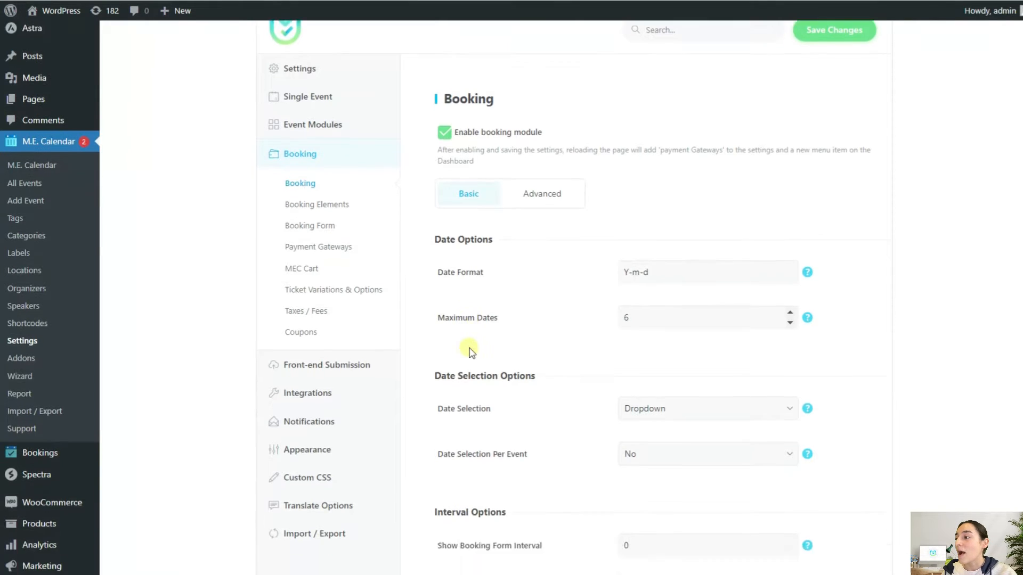
Step: Keep Date Selection as Dropdown and set Date Selection Per Event to Yes
scroll(down, 3)
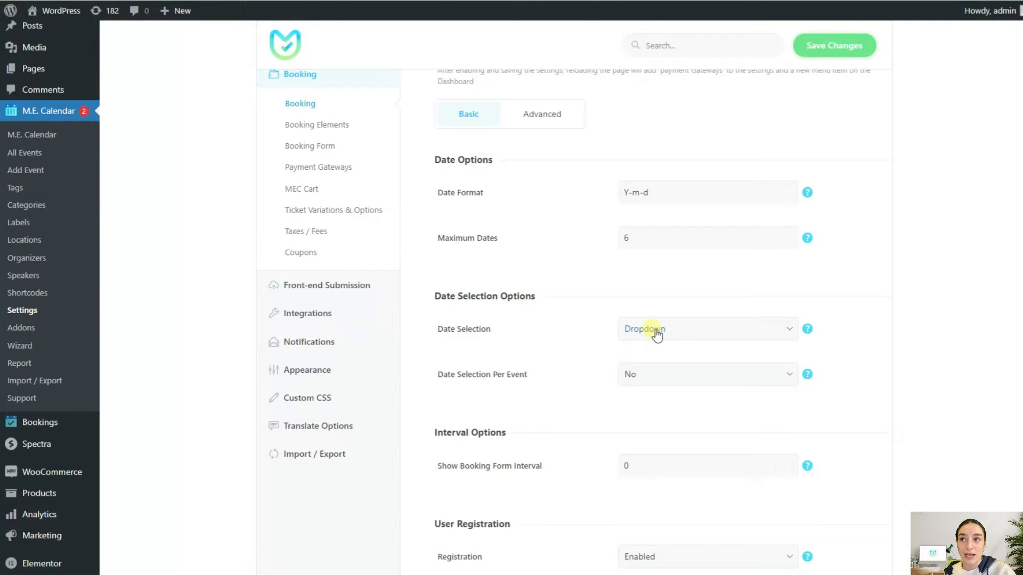
click(706, 329)
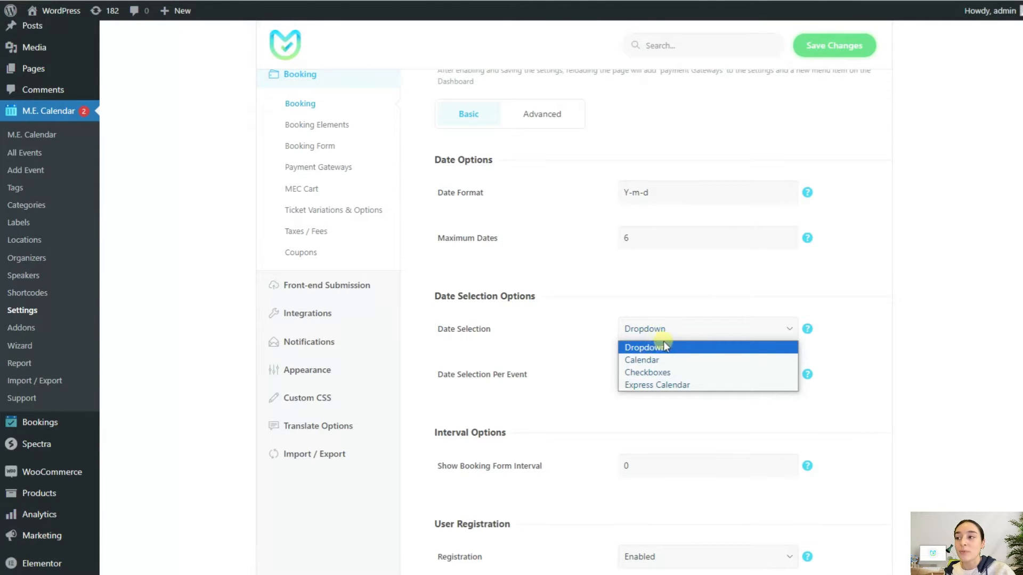
mouse_move(655, 372)
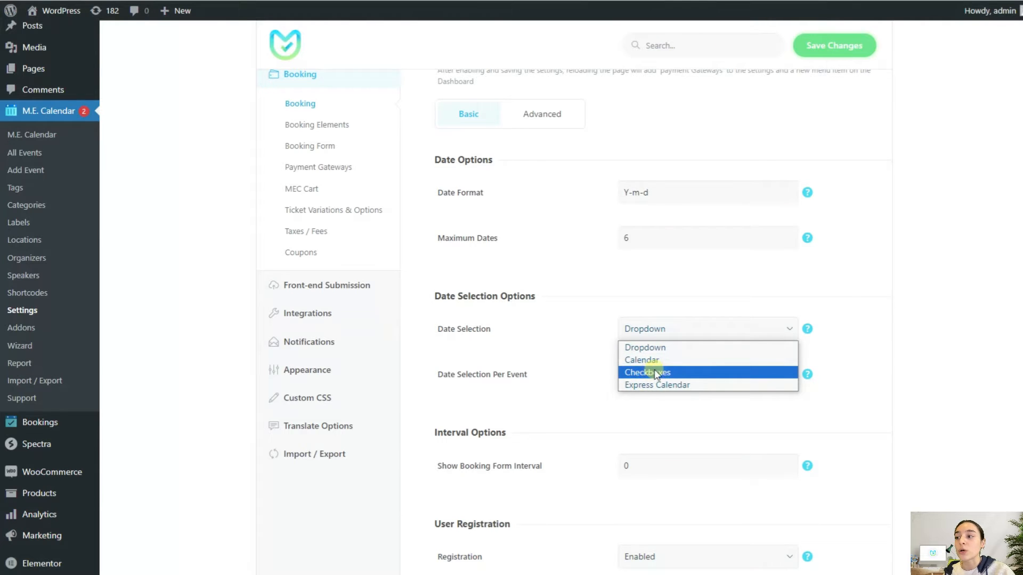
mouse_move(658, 385)
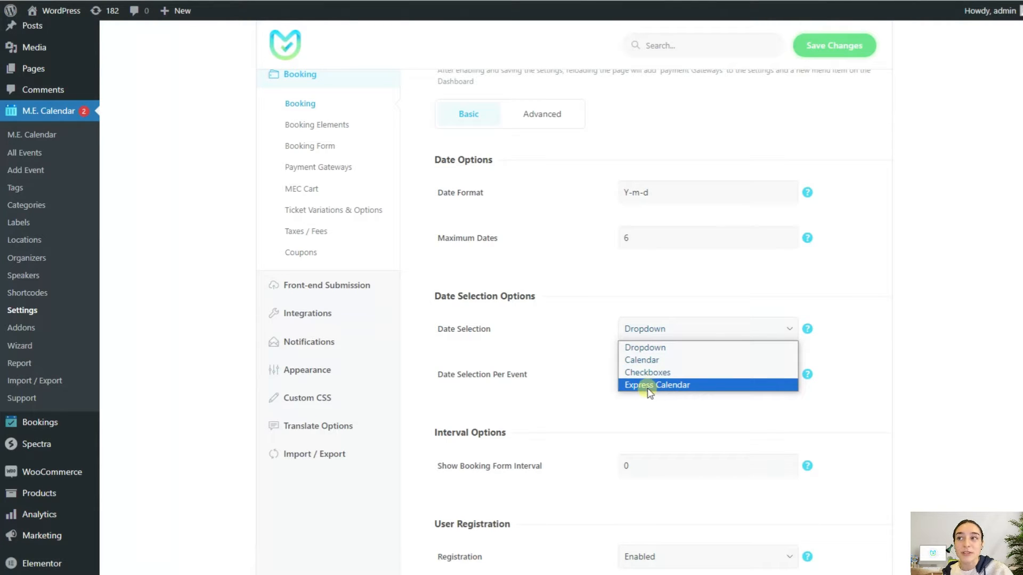
mouse_move(647, 372)
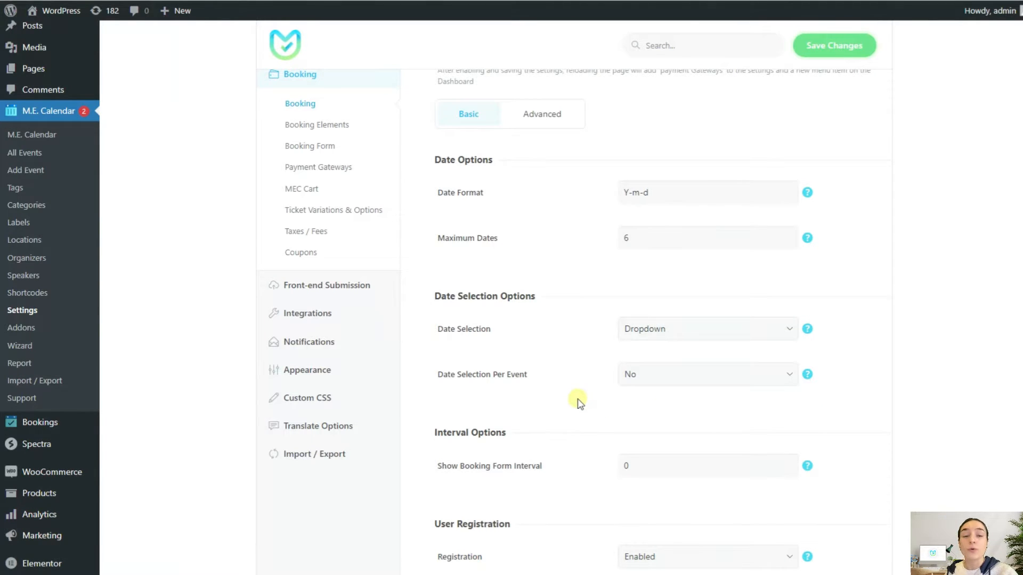
click(708, 373)
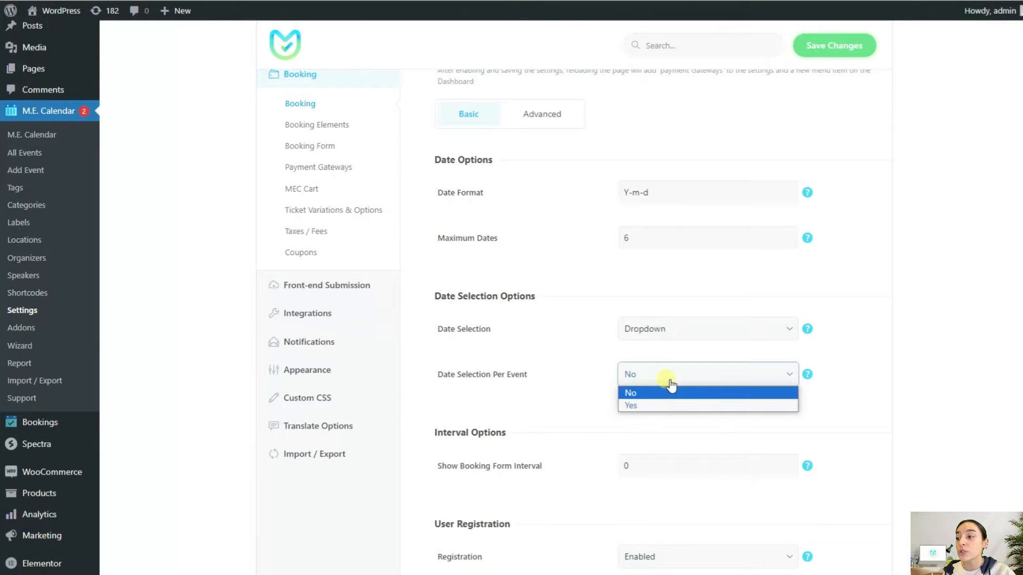
click(631, 405)
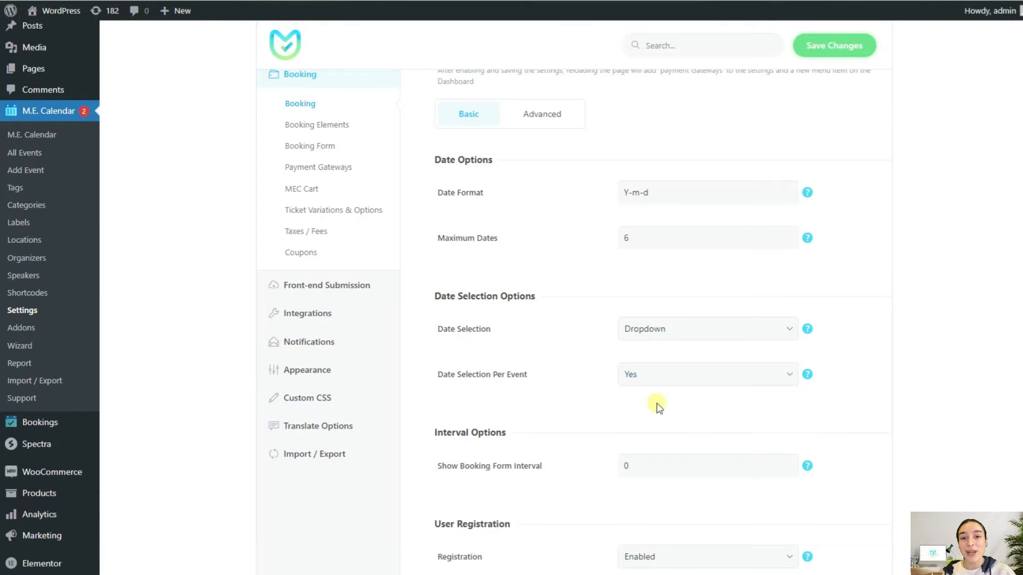
scroll(down, 3)
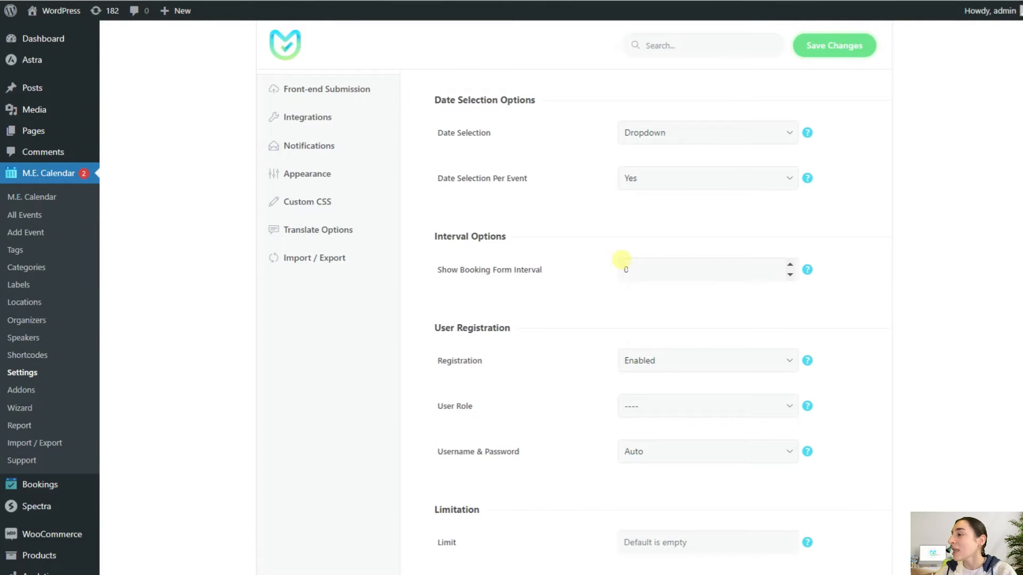
scroll(down, 3)
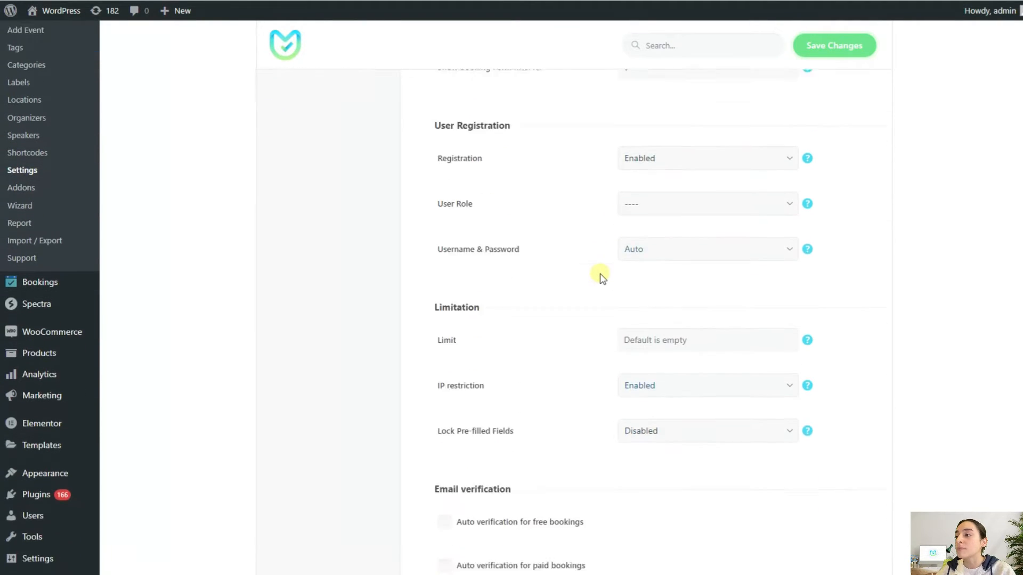
scroll(down, 3)
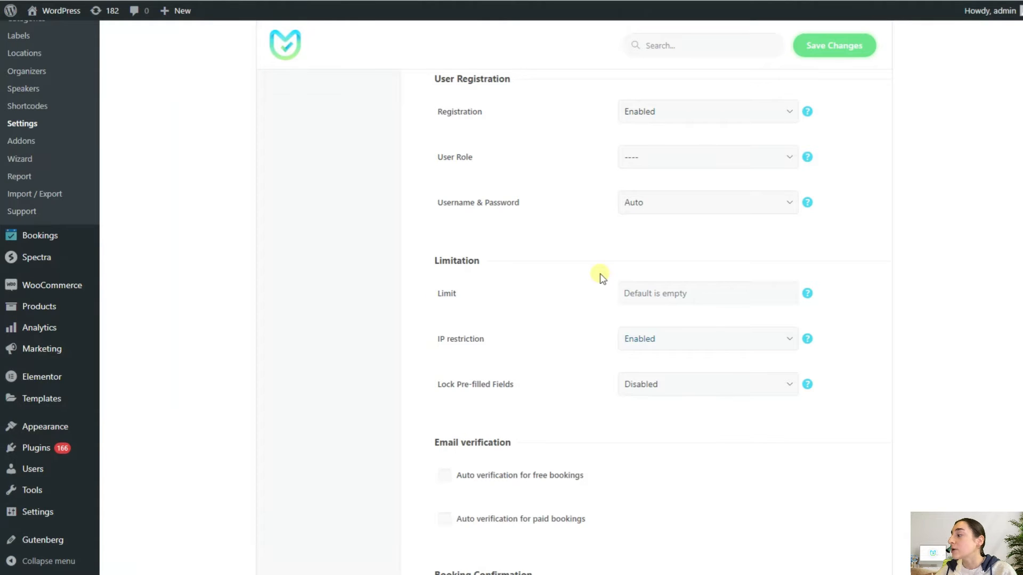
mouse_move(494, 362)
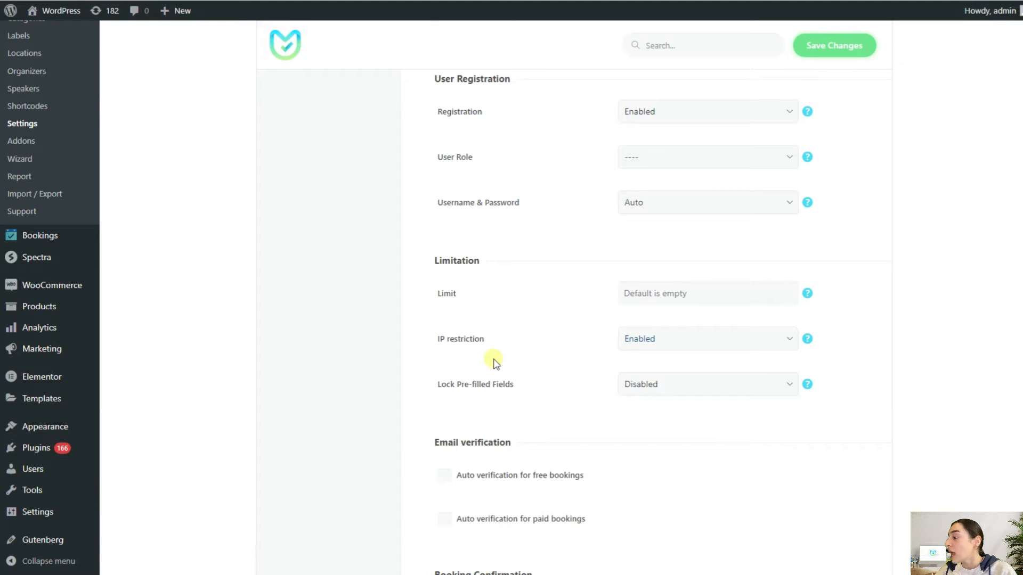
mouse_move(658, 326)
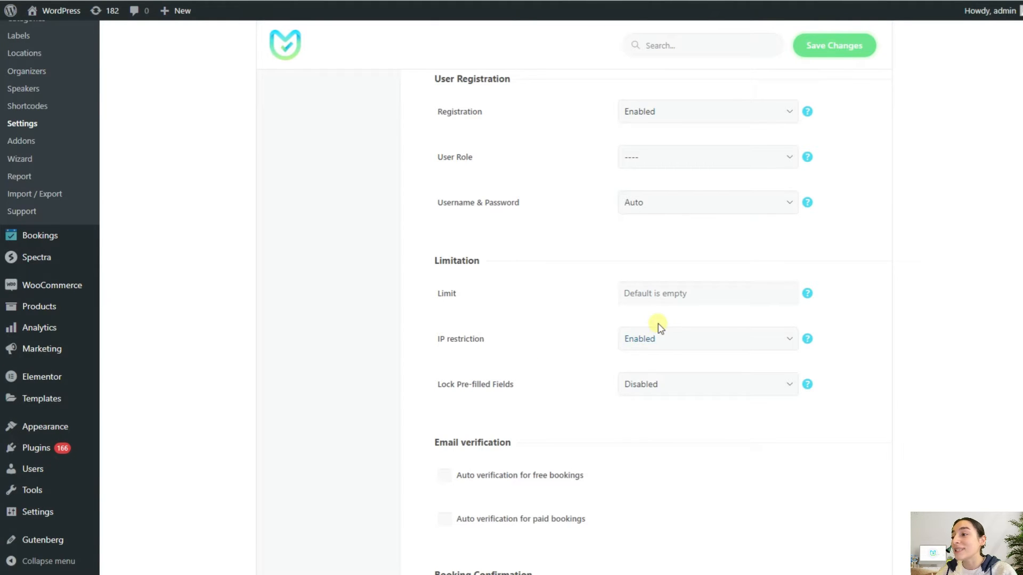
click(707, 338)
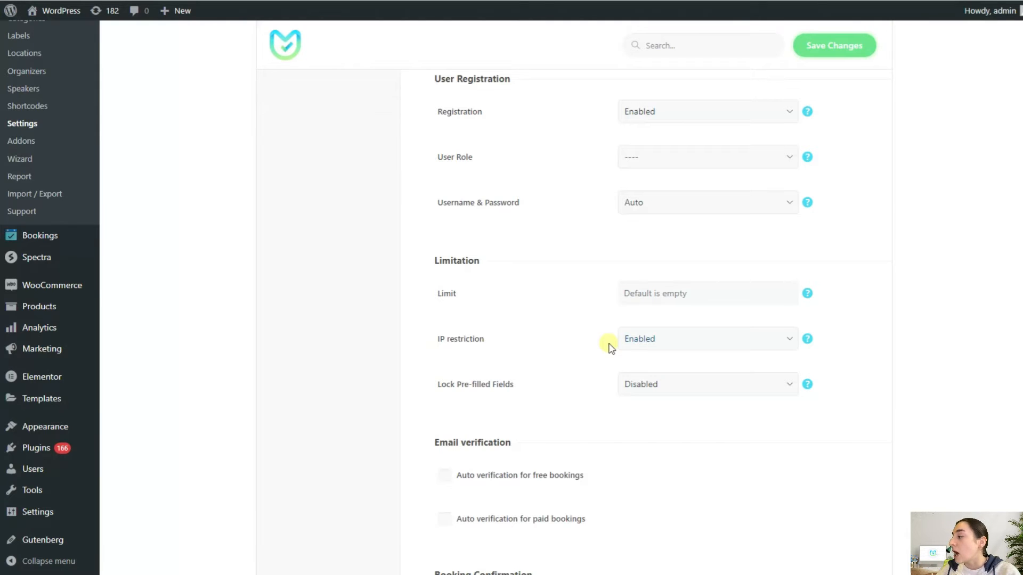
mouse_move(496, 303)
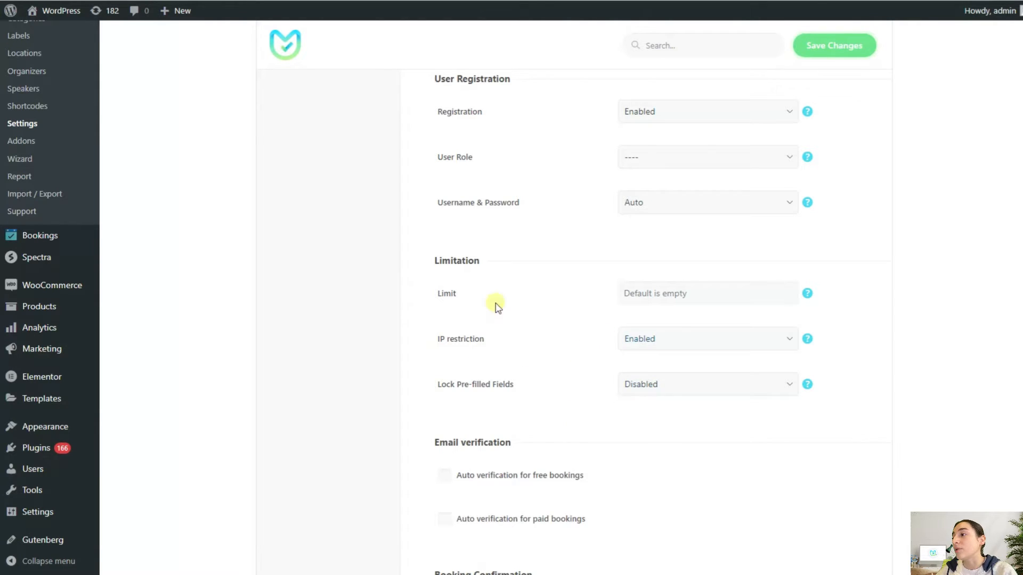
mouse_move(550, 372)
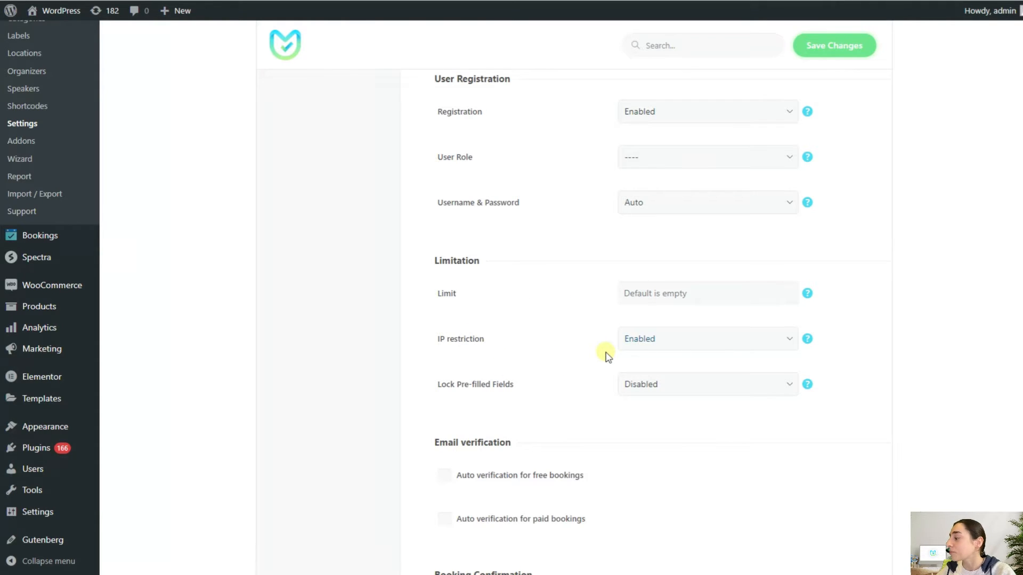
scroll(down, 3)
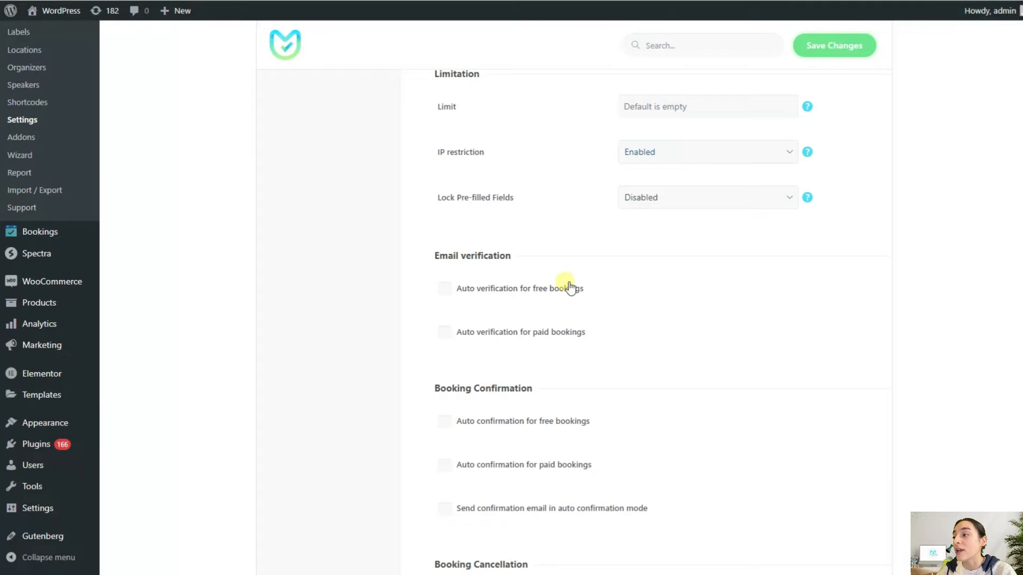
scroll(down, 3)
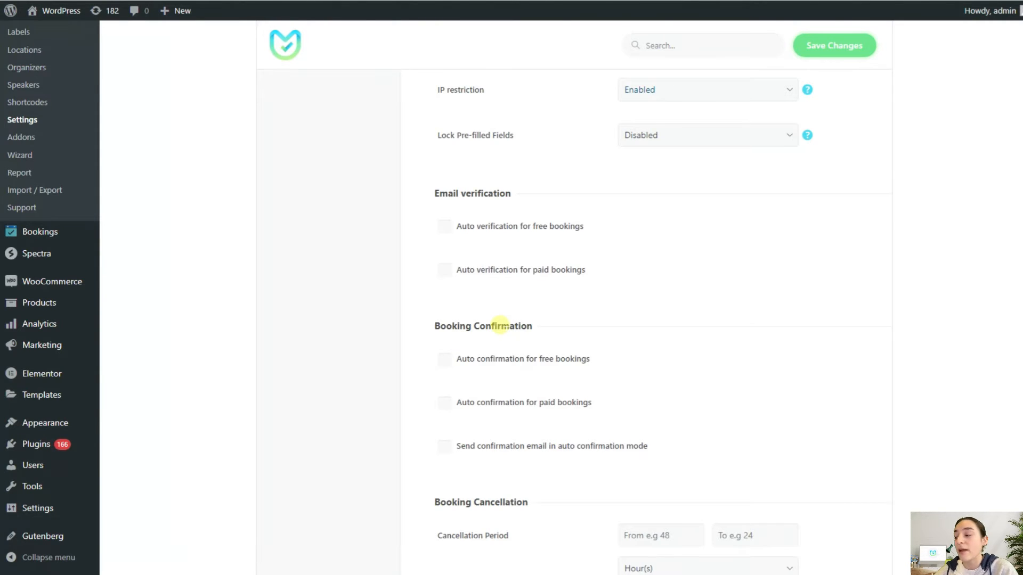
mouse_move(497, 267)
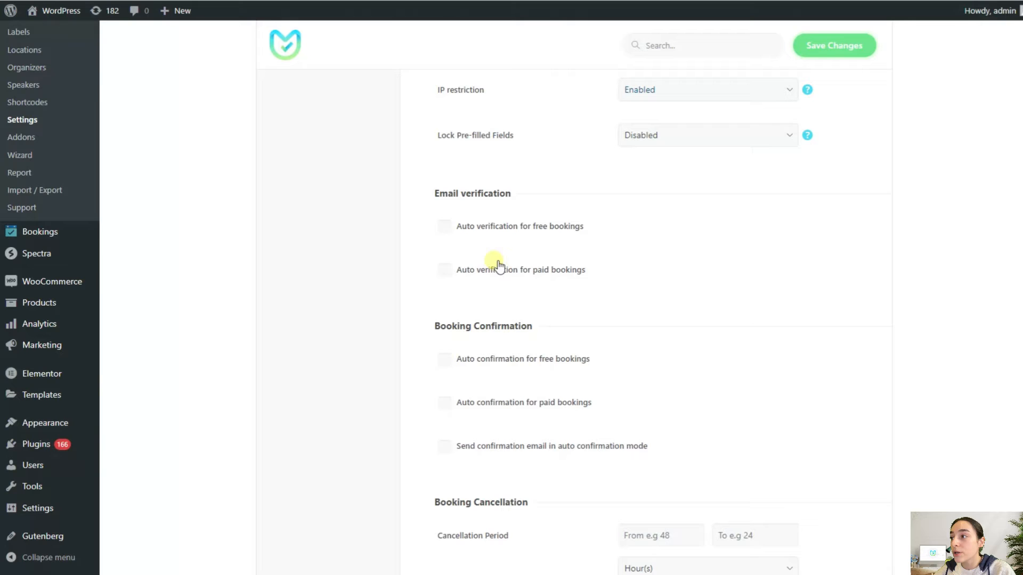
mouse_move(436, 249)
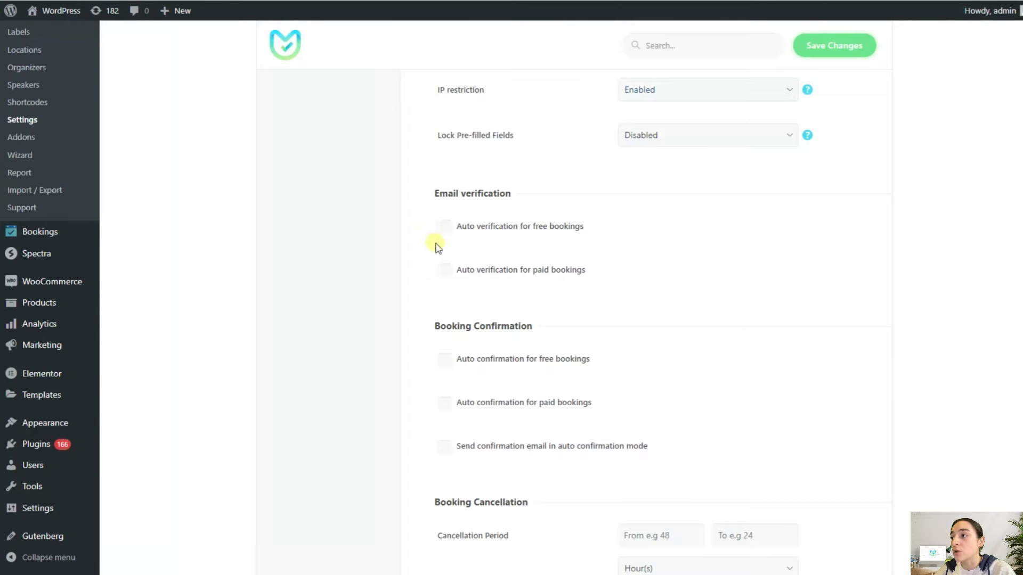
mouse_move(441, 287)
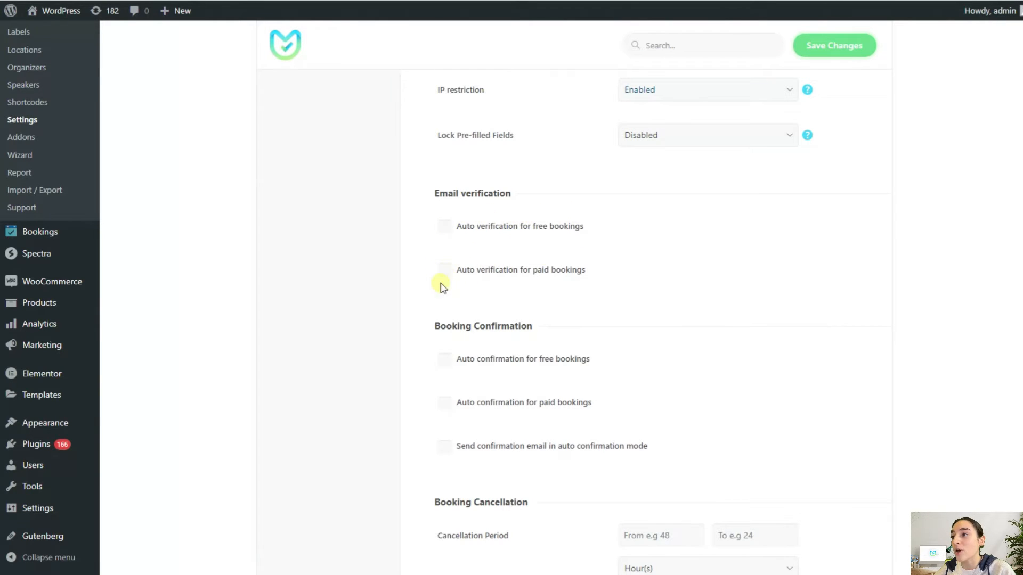
scroll(down, 3)
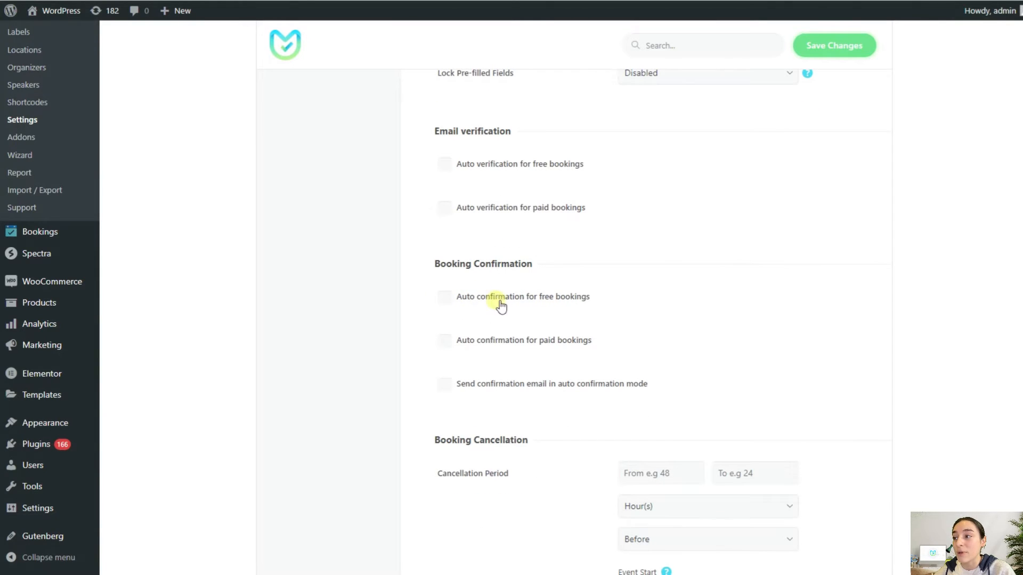
mouse_move(536, 328)
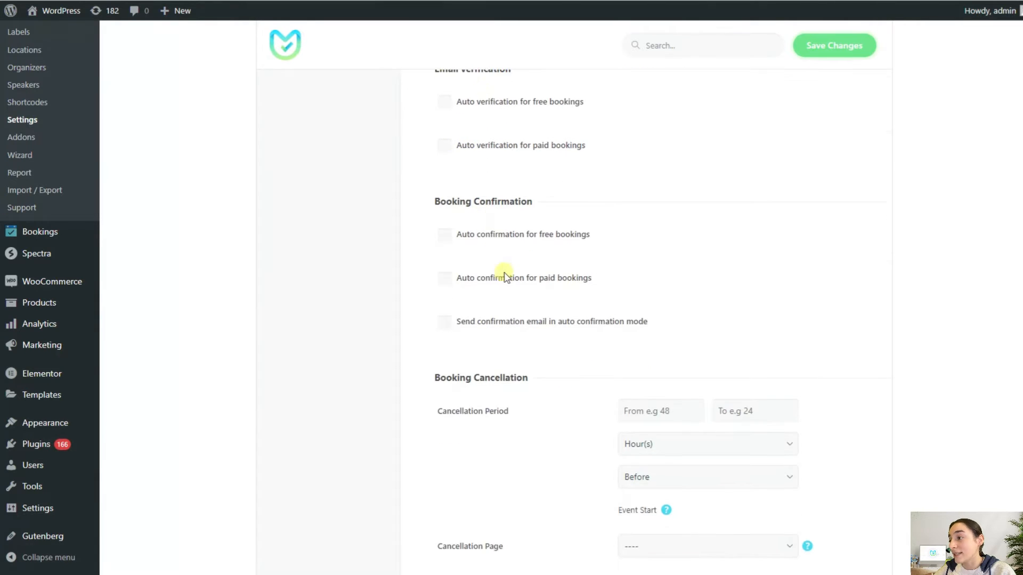
scroll(down, 3)
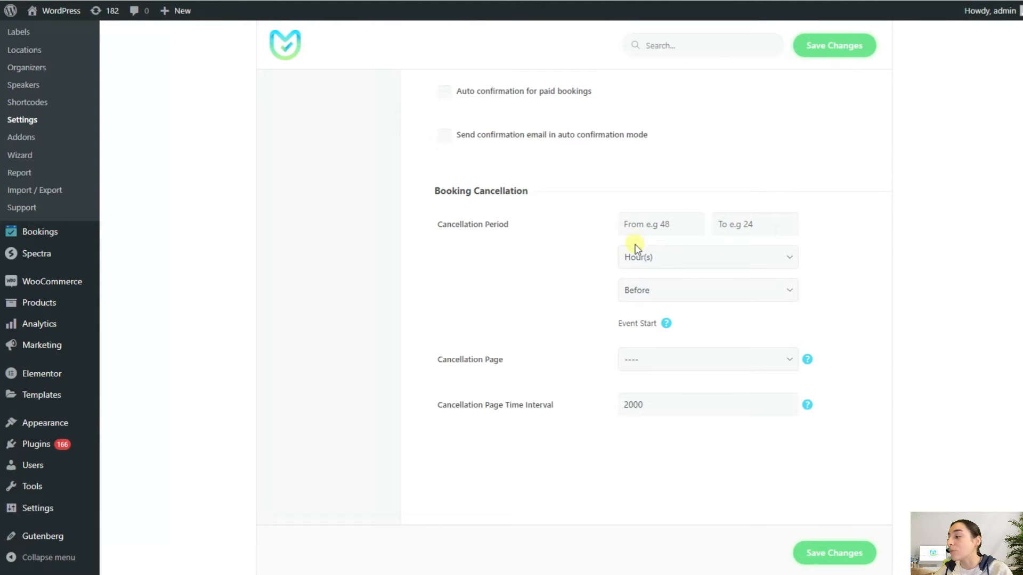
mouse_move(676, 289)
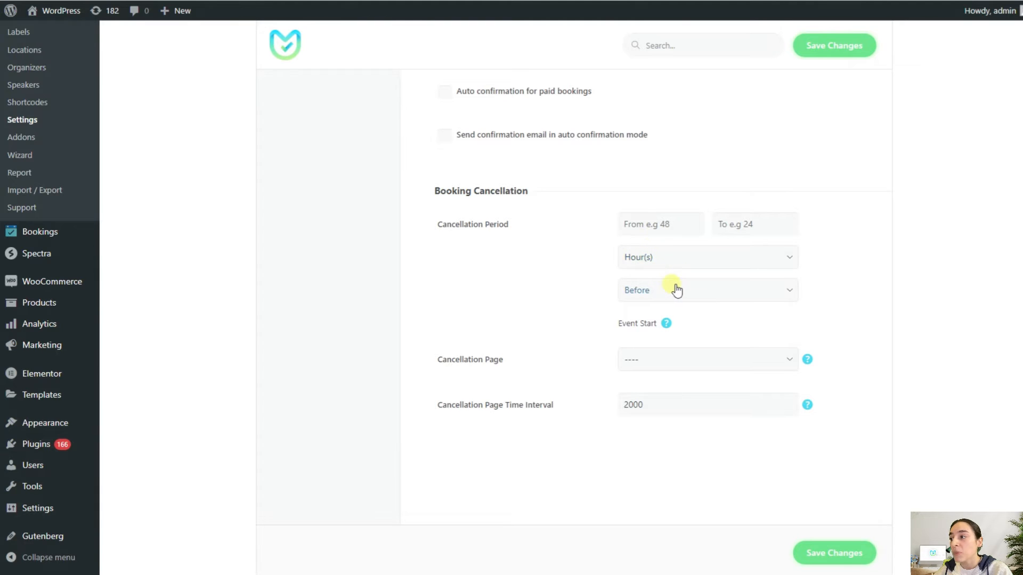
click(707, 359)
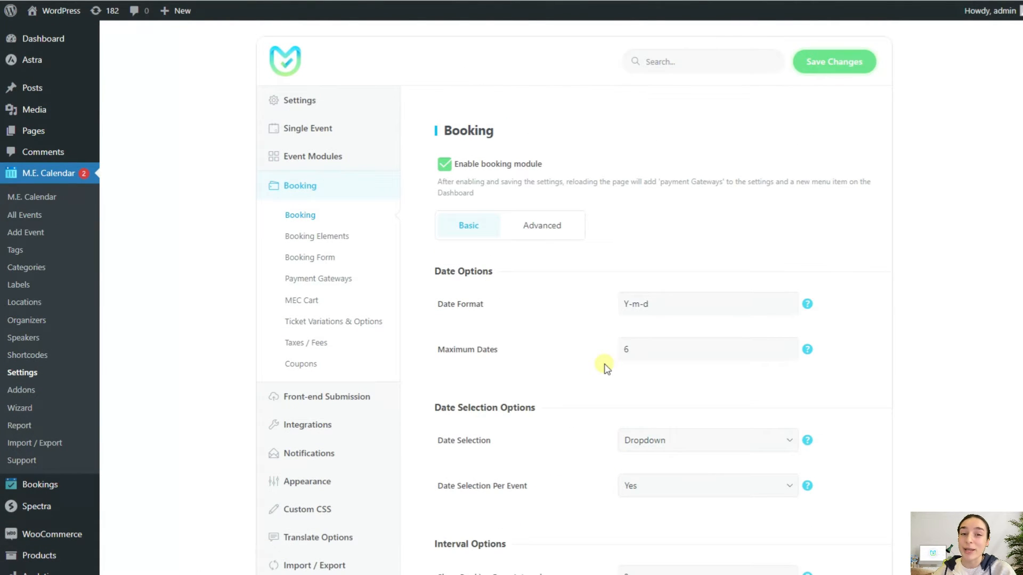
Step: On the Advanced tab, tick Family Tickets and 'Ability to change last few tickets percentage per event'
click(541, 226)
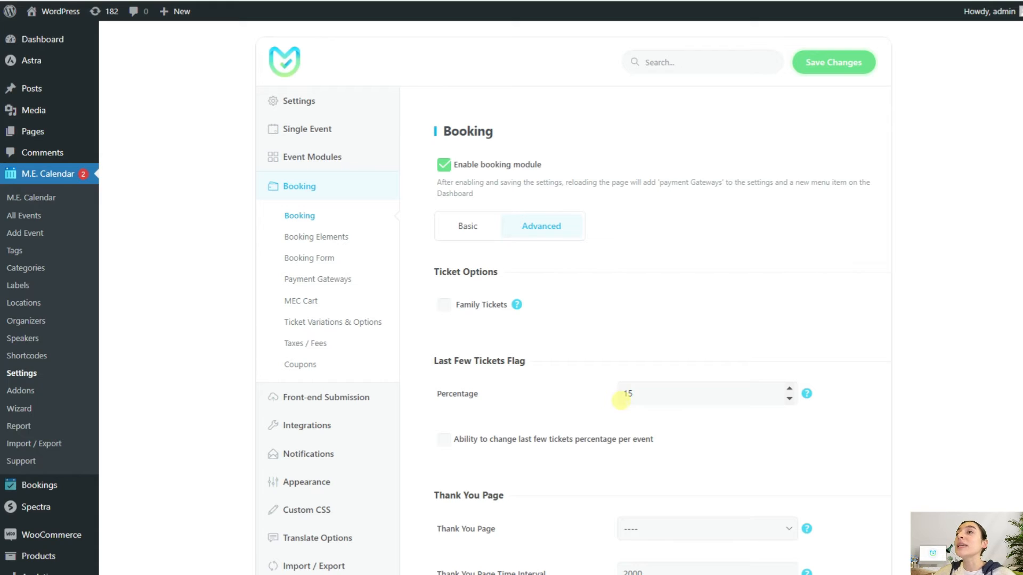
mouse_move(440, 333)
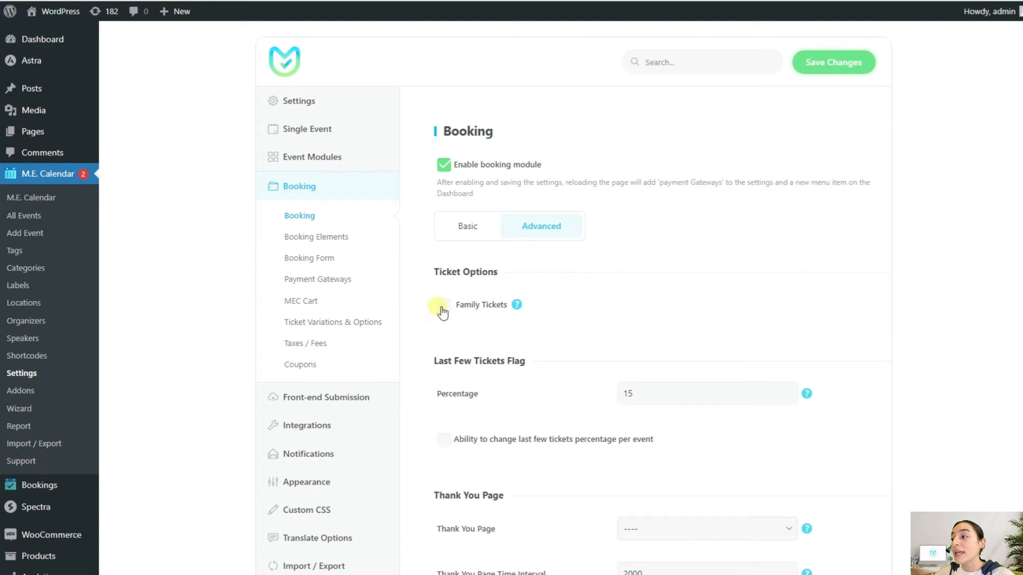
click(443, 305)
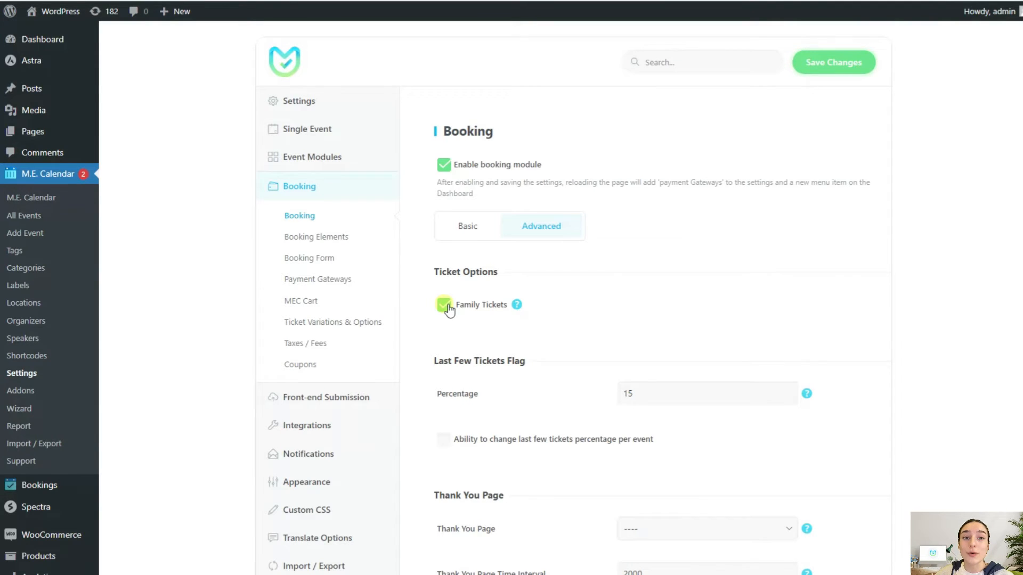
scroll(down, 3)
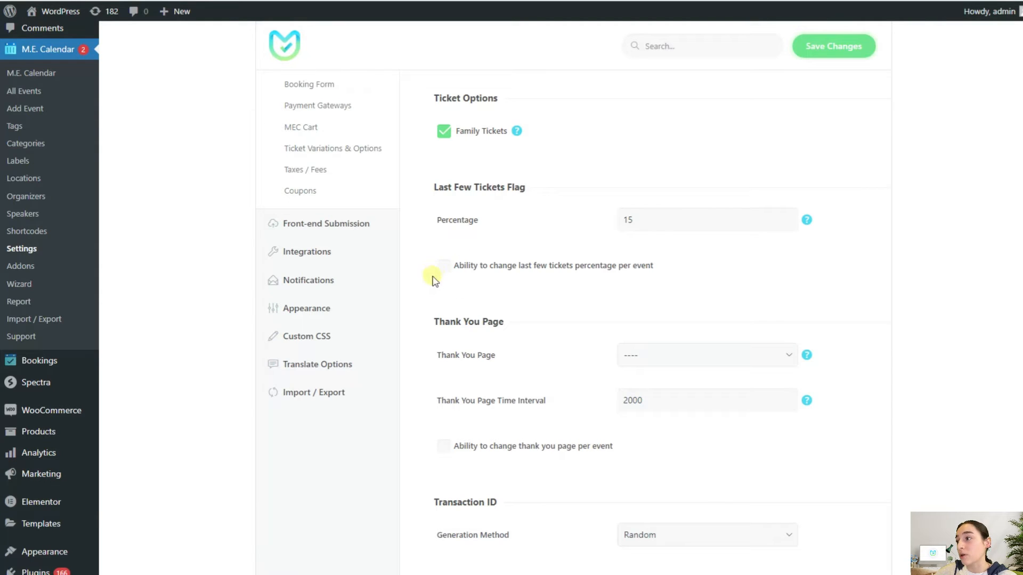
click(443, 265)
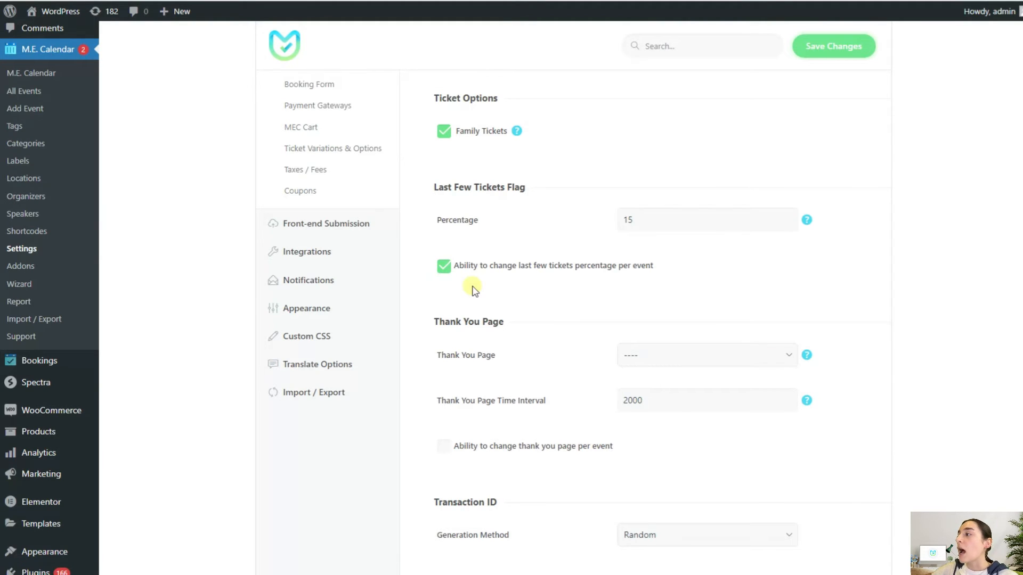
scroll(down, 3)
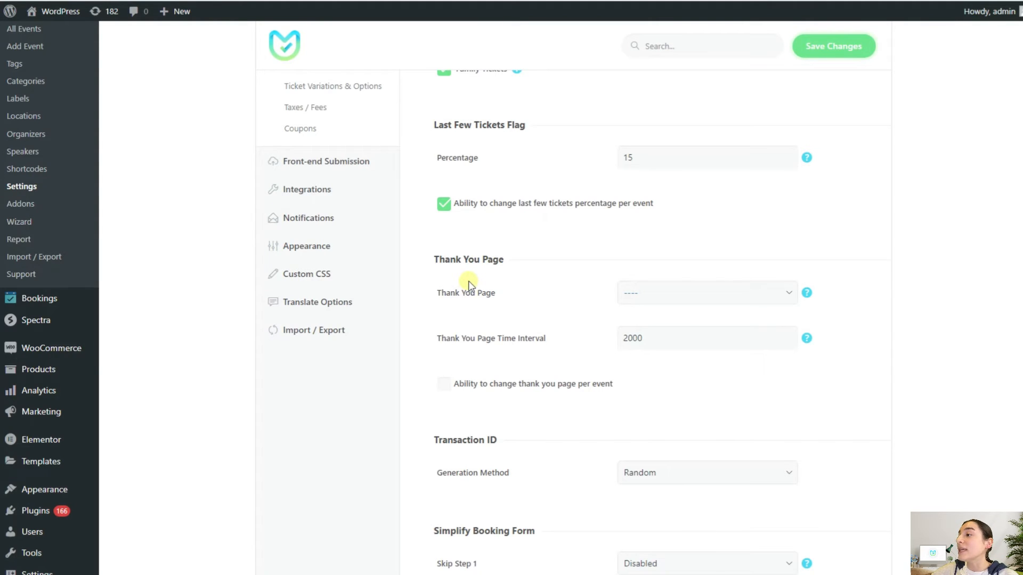
mouse_move(489, 252)
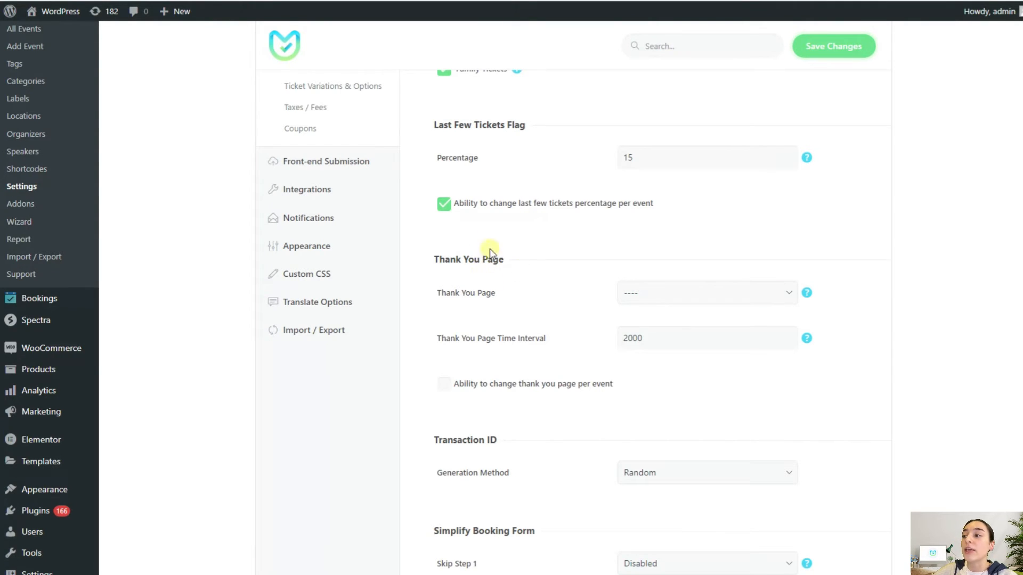
mouse_move(601, 293)
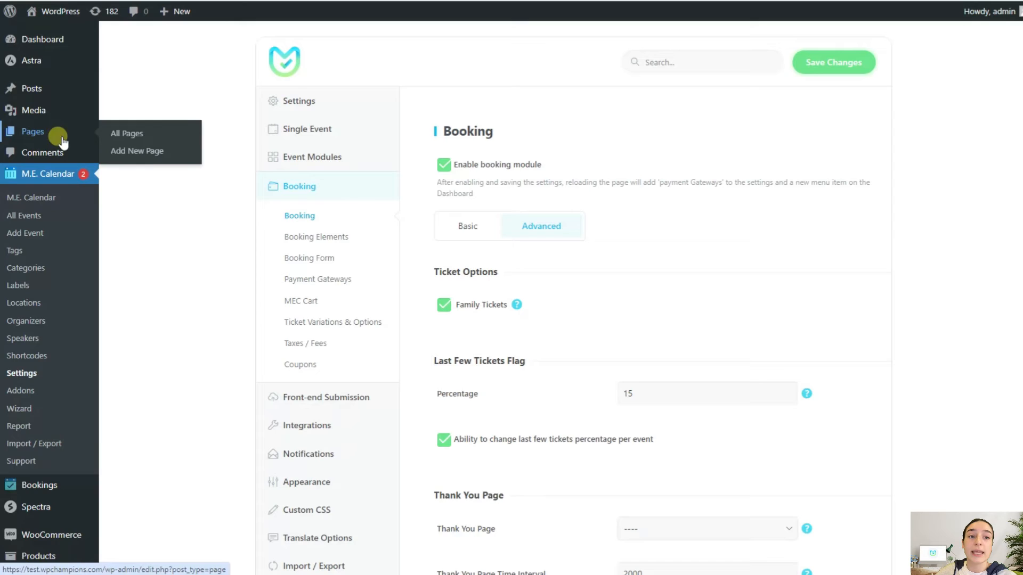
scroll(down, 3)
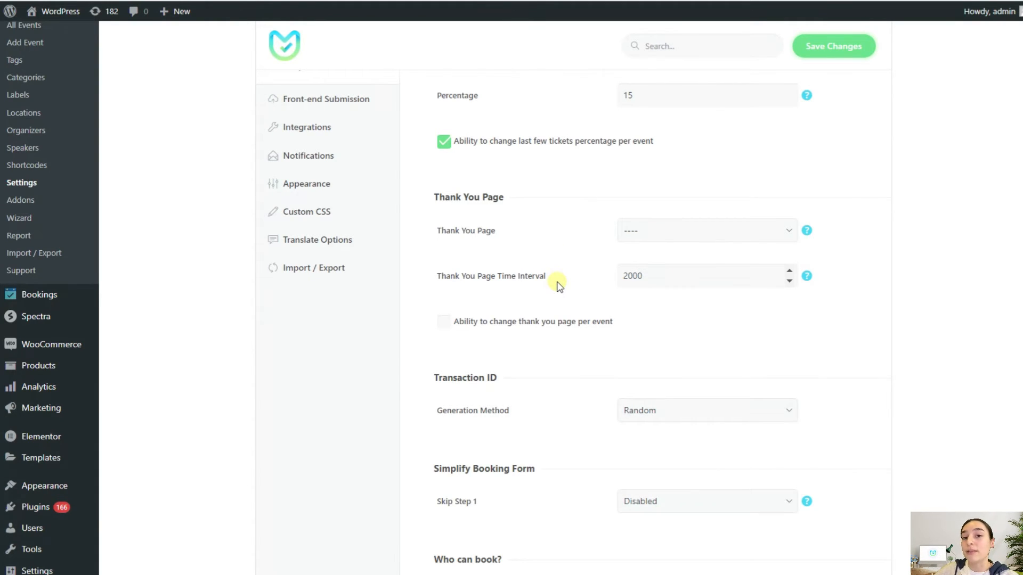
scroll(down, 3)
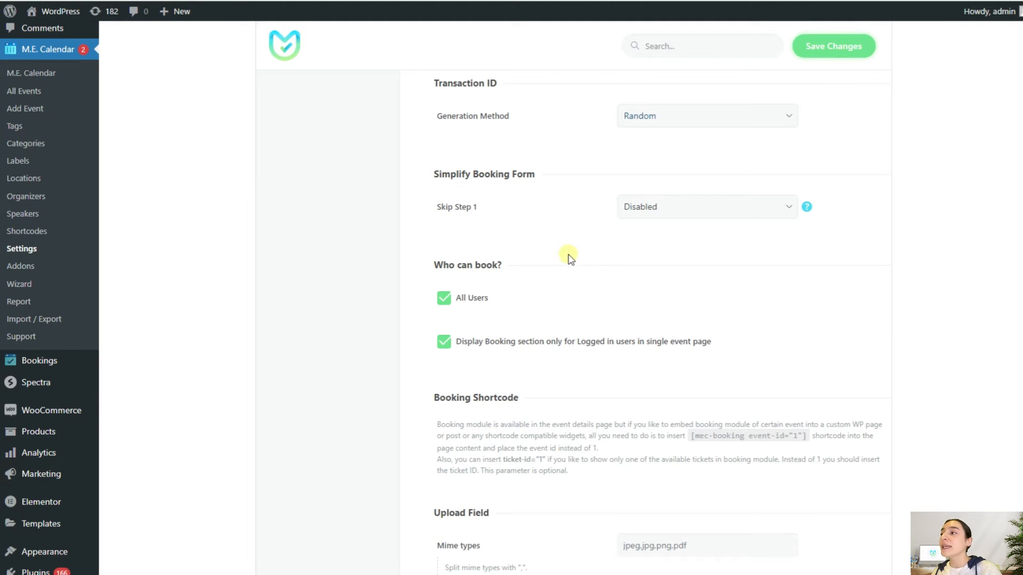
mouse_move(514, 123)
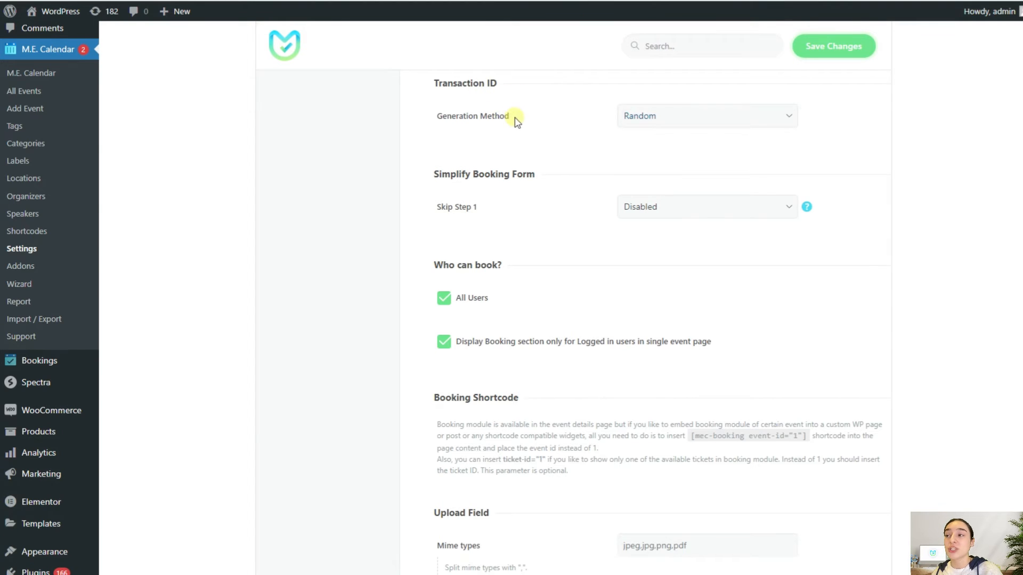
Step: Set the Transaction ID generation method to Ordered Numbers
click(706, 115)
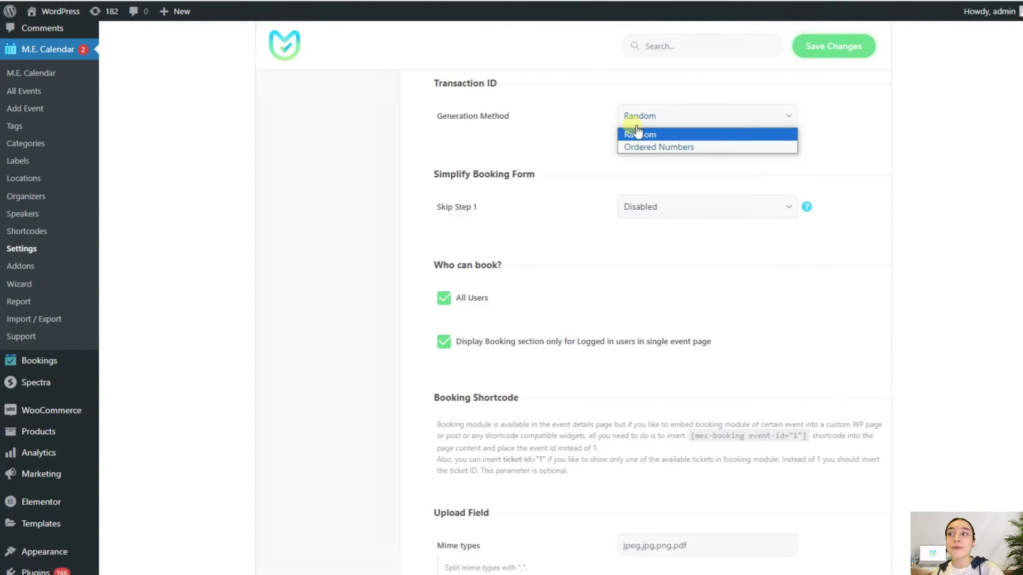
mouse_move(658, 147)
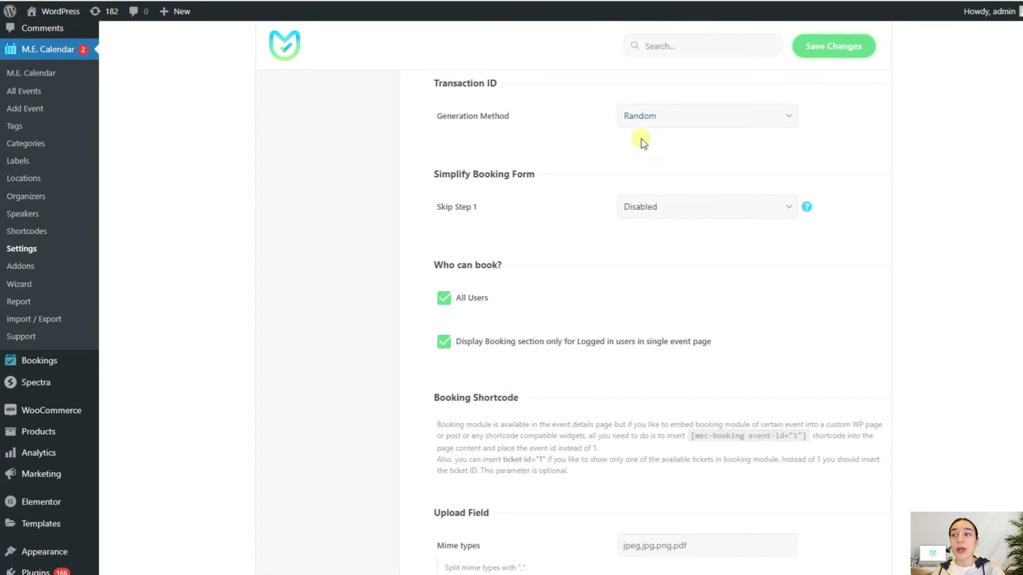
mouse_move(650, 181)
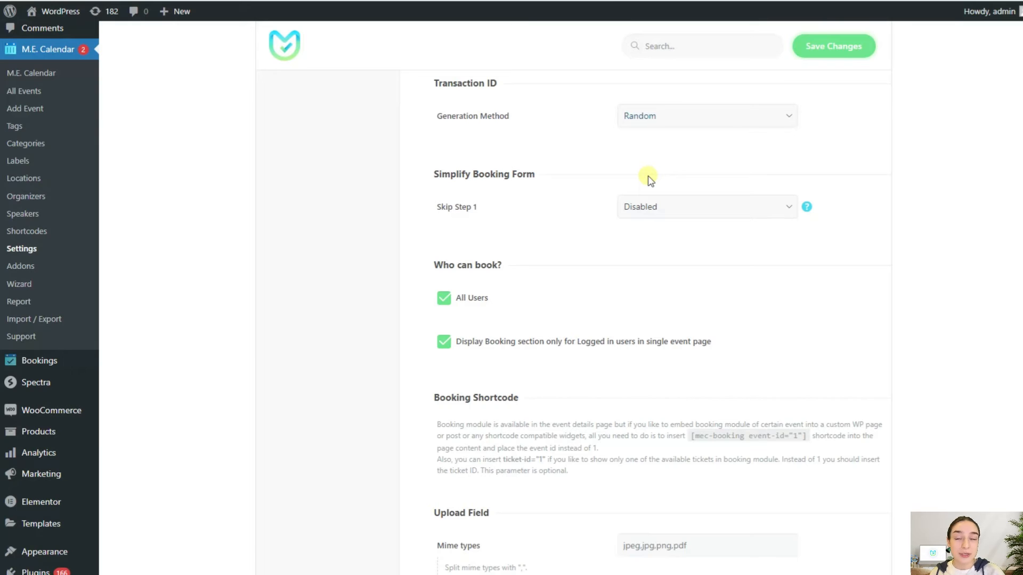
click(706, 115)
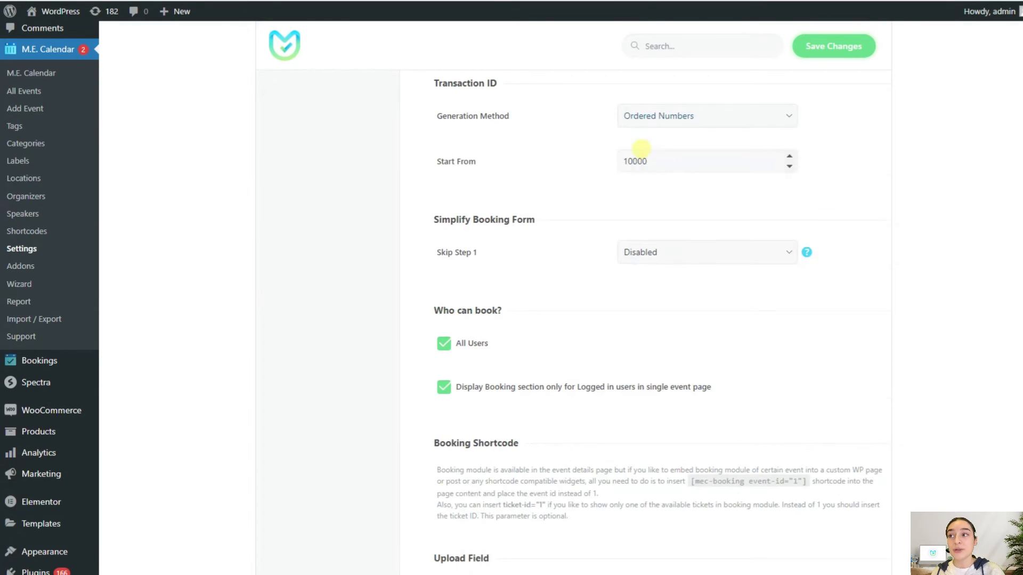
mouse_move(603, 199)
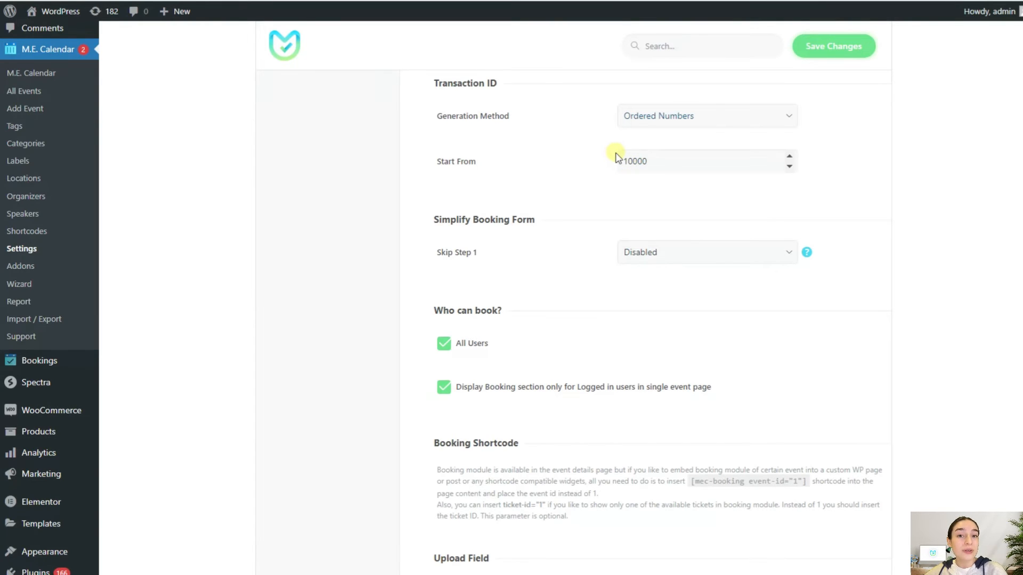
mouse_move(598, 198)
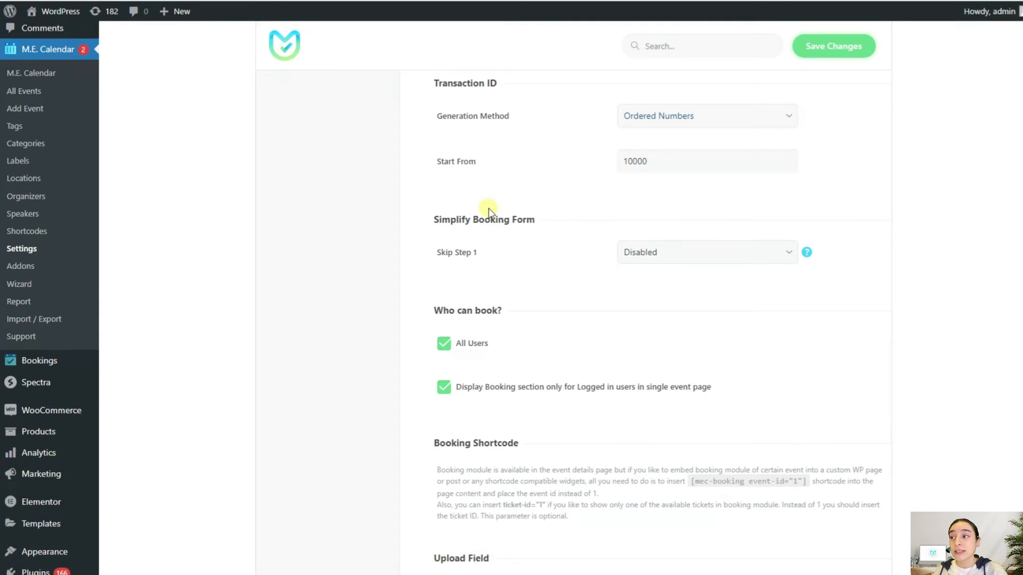
mouse_move(555, 229)
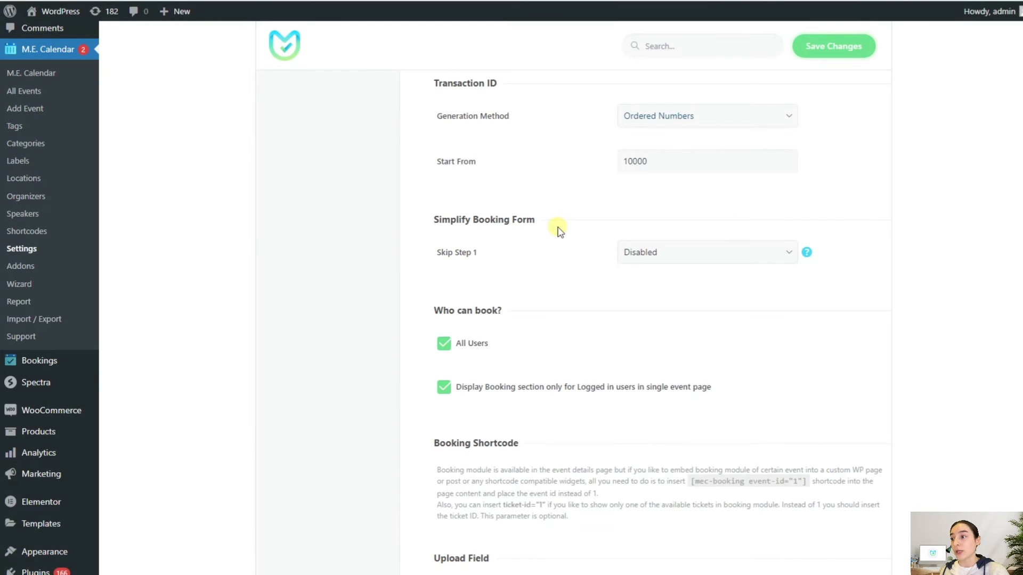
scroll(down, 3)
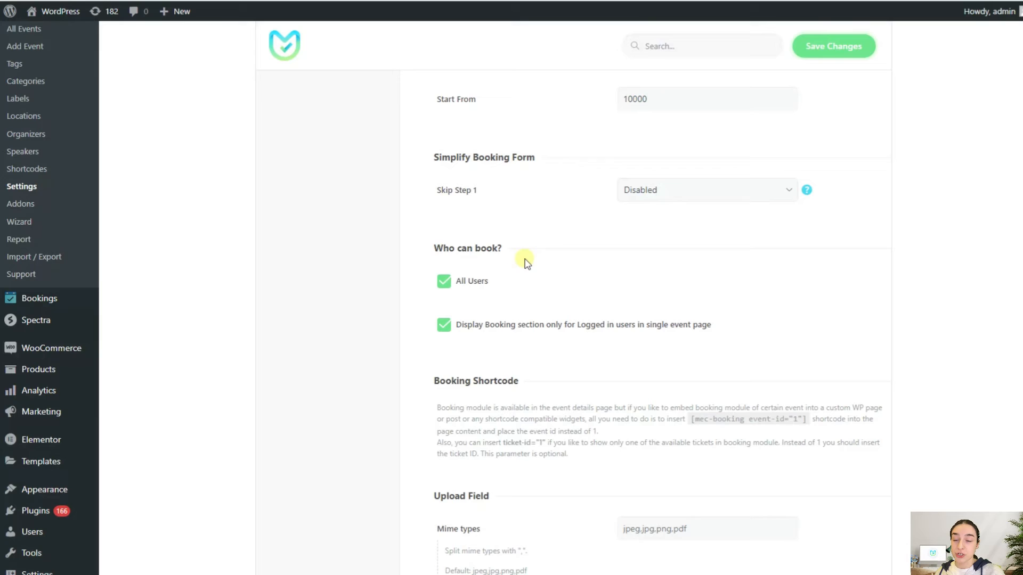
mouse_move(490, 190)
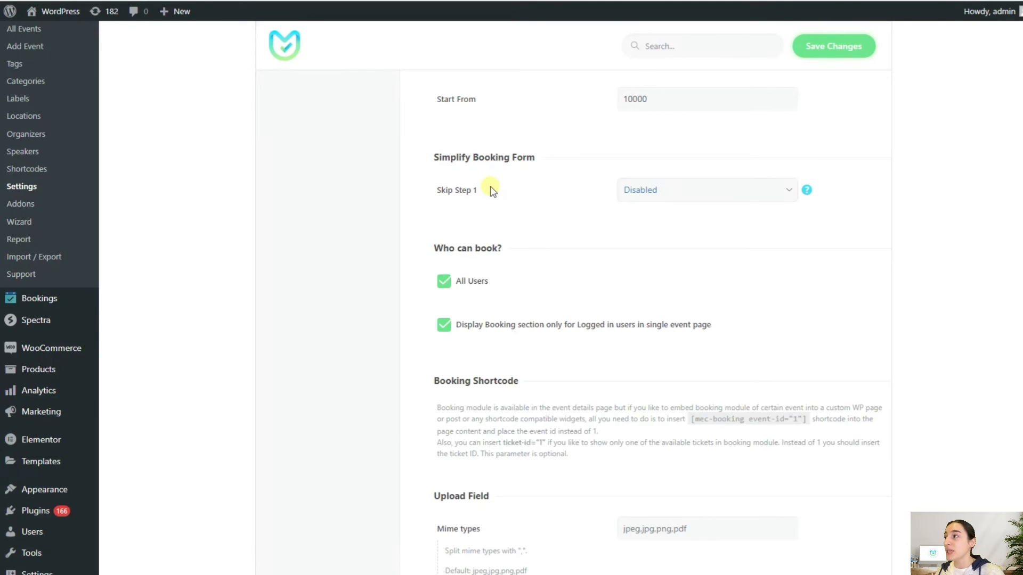
mouse_move(493, 198)
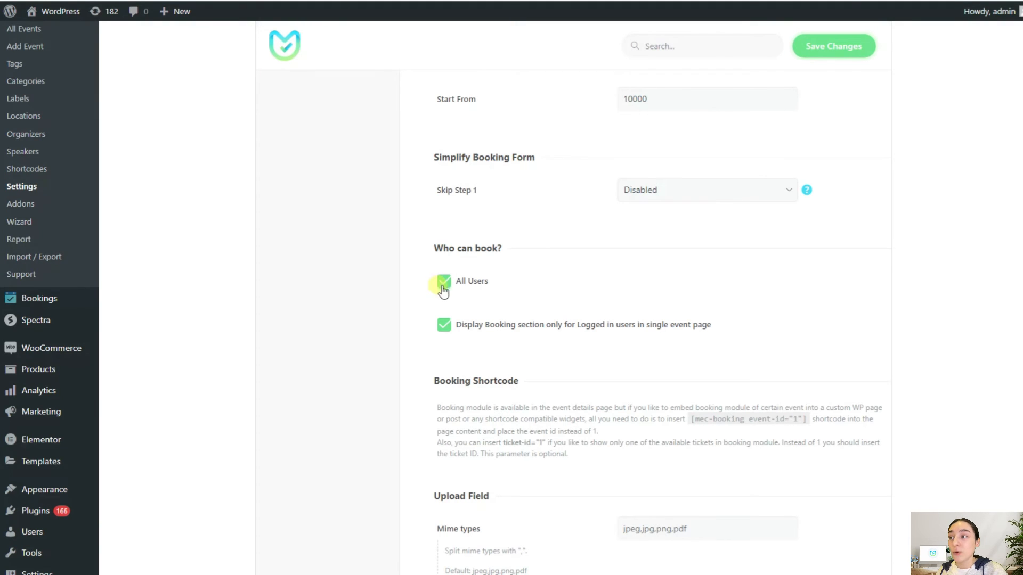
Step: Untick All Users under Who can book? and re-check the Student role in the list
click(443, 285)
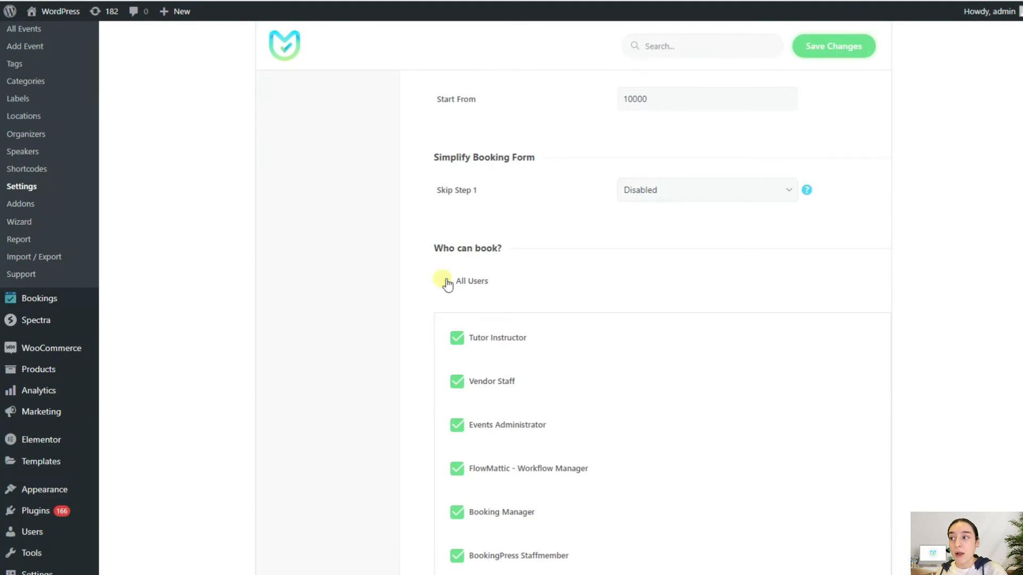
scroll(down, 3)
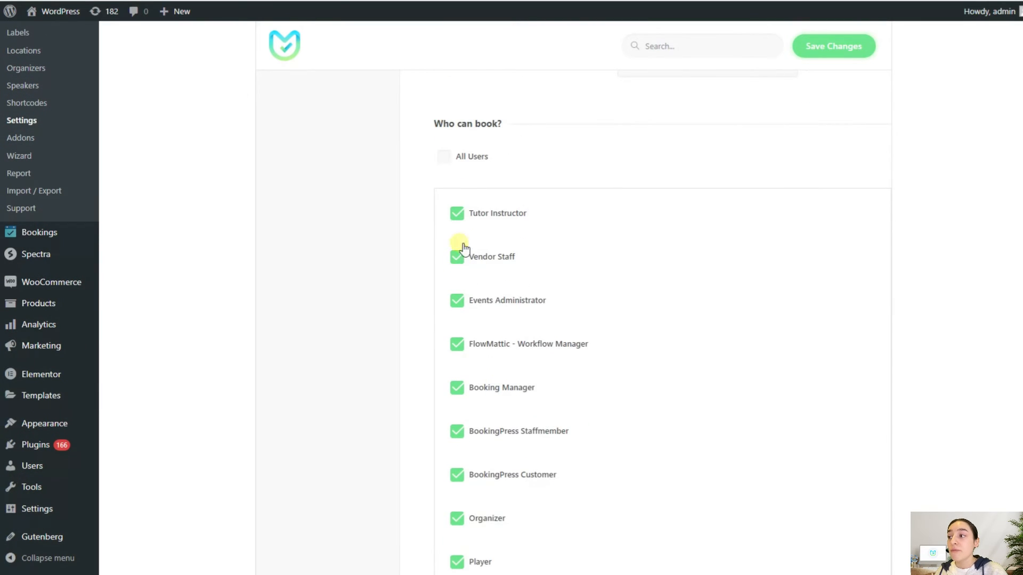
scroll(down, 3)
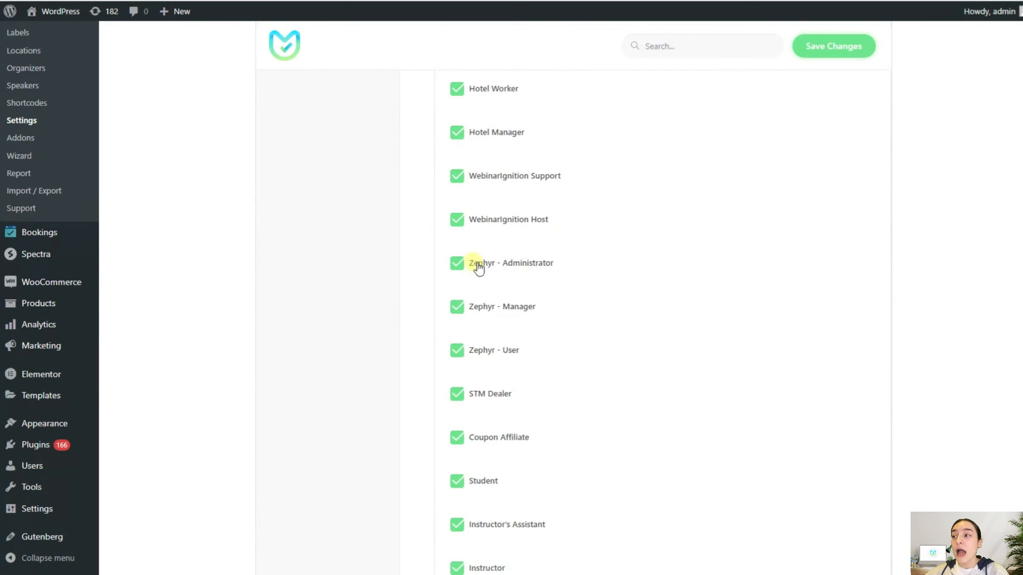
scroll(down, 3)
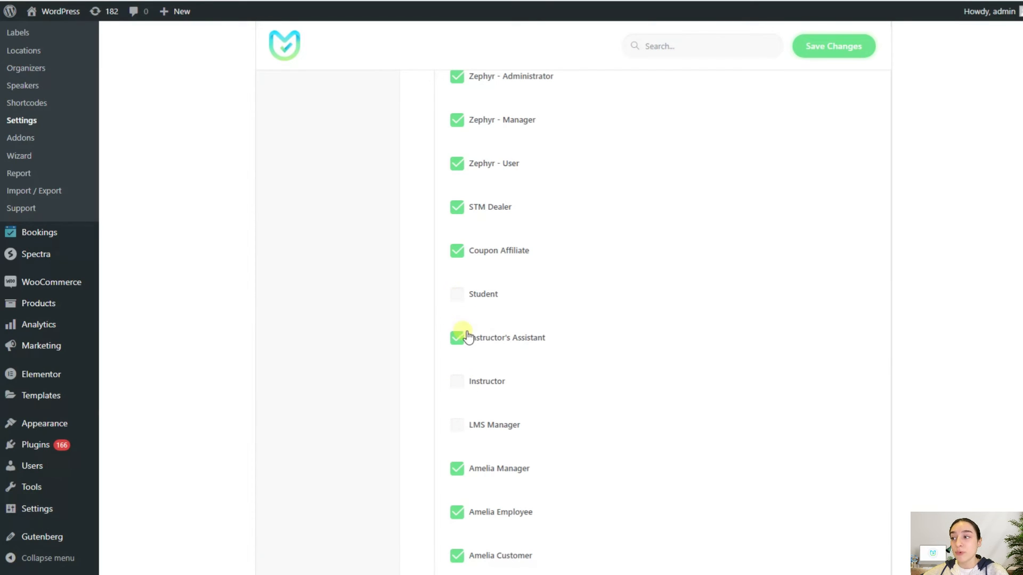
click(457, 294)
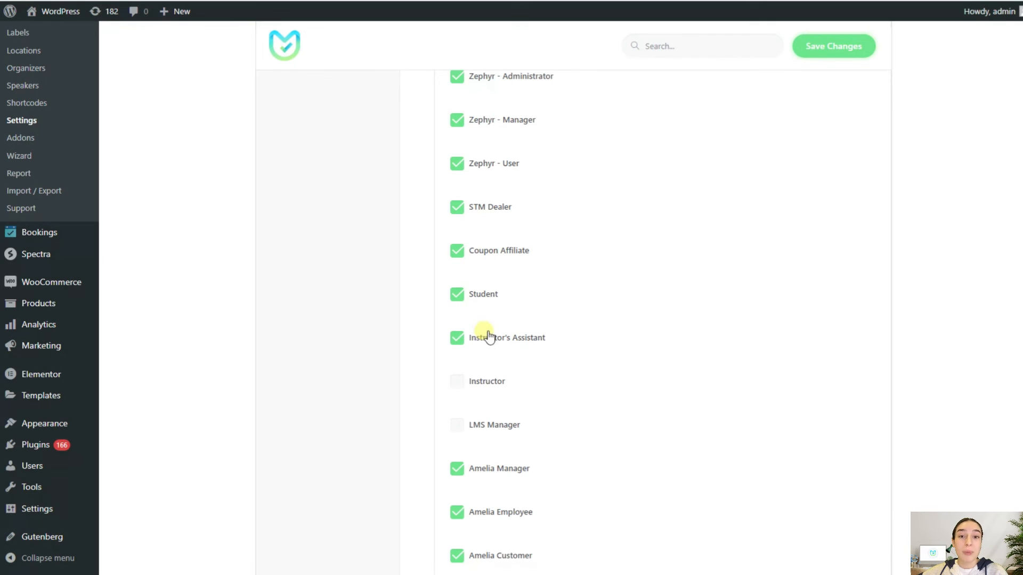
scroll(down, 3)
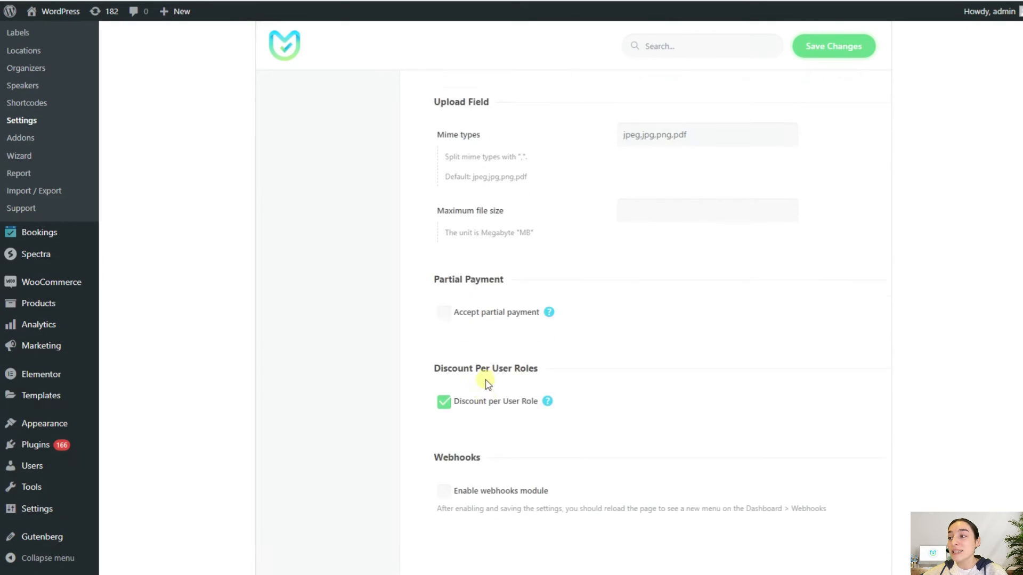
scroll(down, 3)
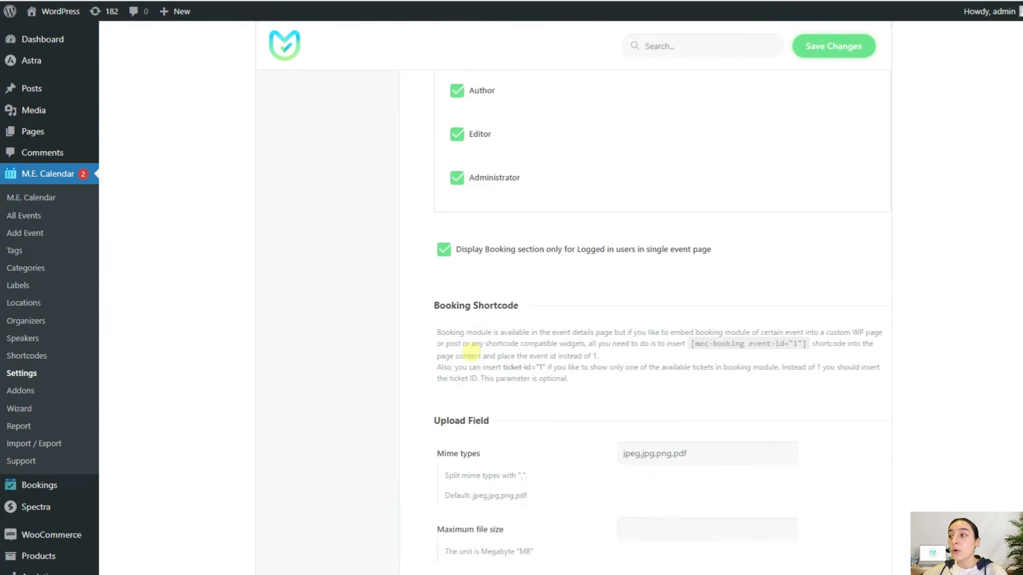
scroll(down, 3)
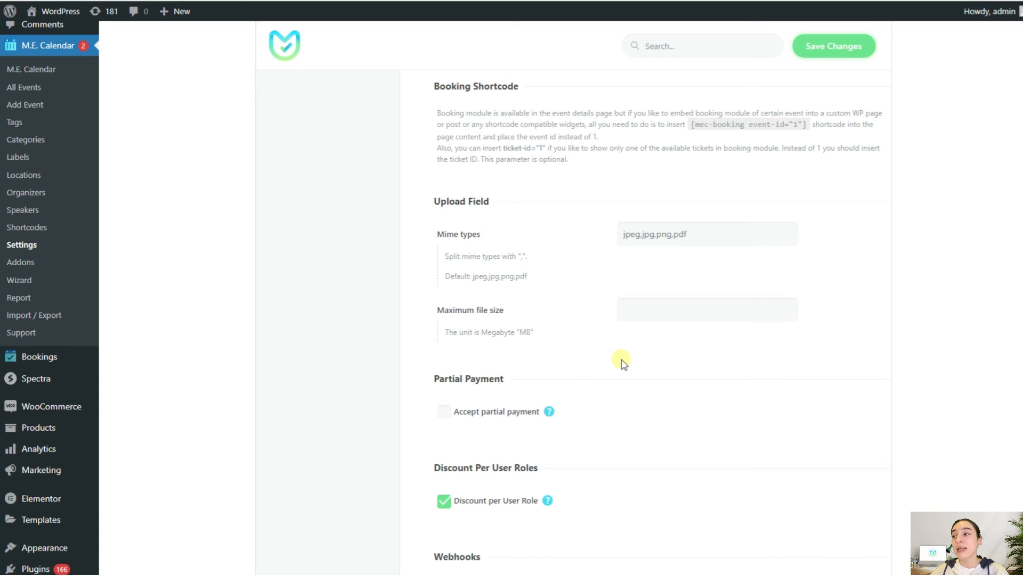
mouse_move(688, 126)
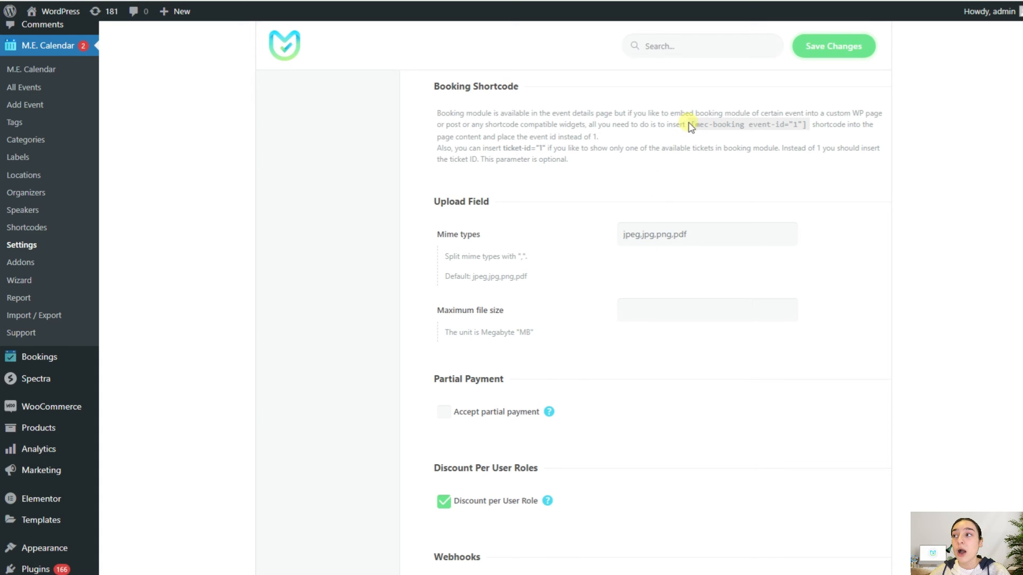
mouse_move(711, 139)
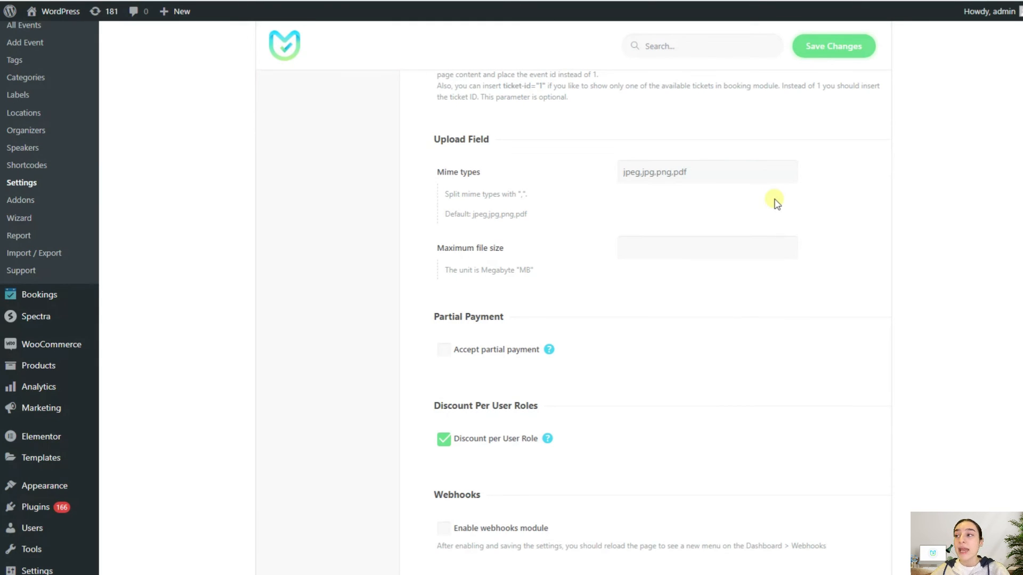
mouse_move(465, 154)
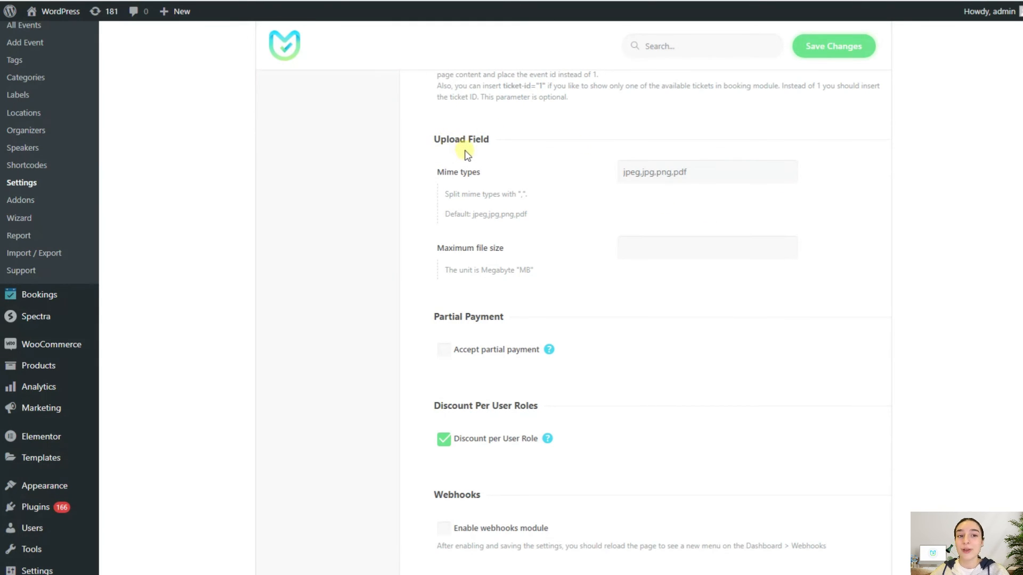
mouse_move(597, 178)
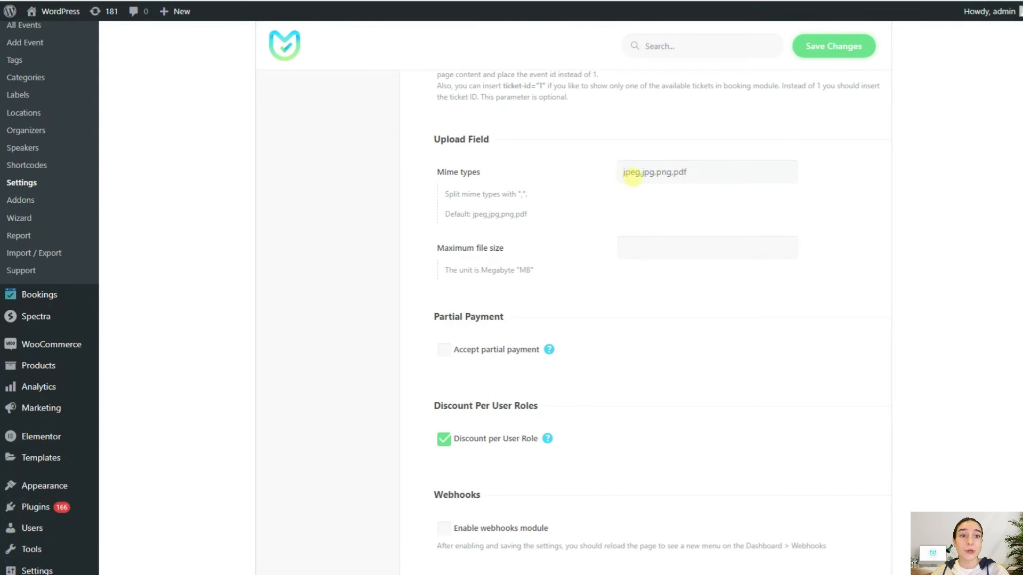
mouse_move(567, 235)
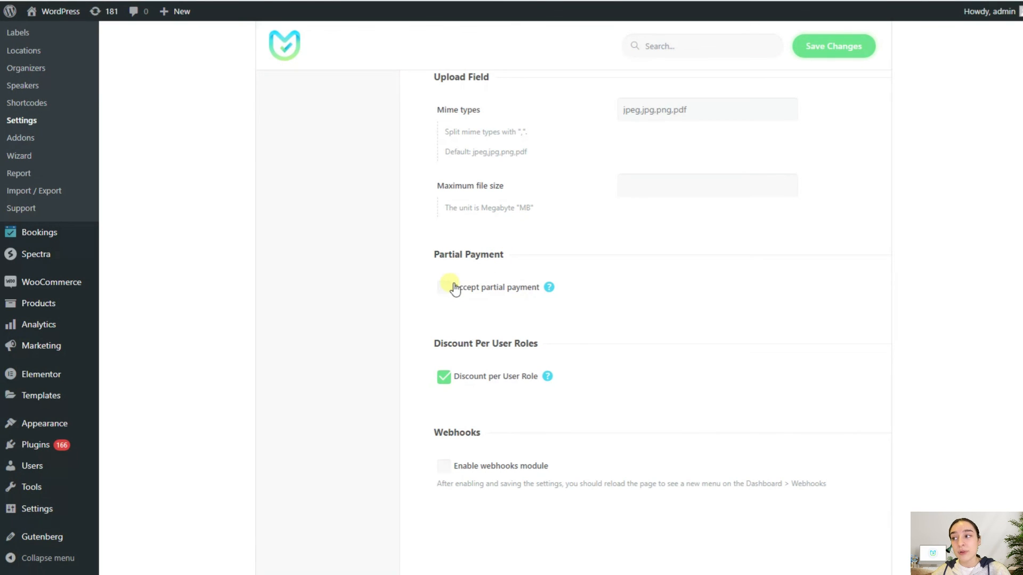
Step: Tick Accept partial payment with Payable 50 measured in Percent (%)
click(444, 286)
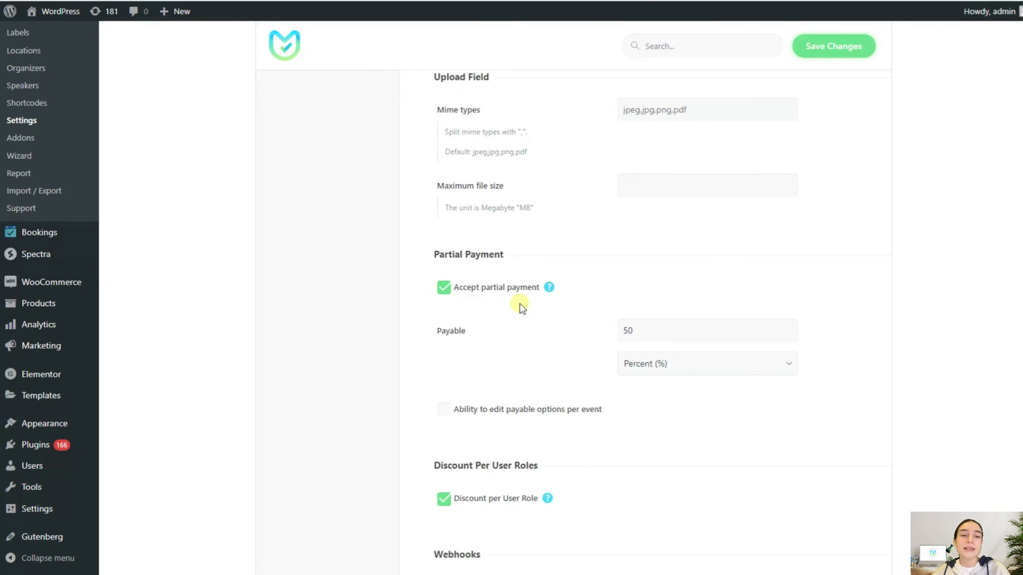
mouse_move(522, 321)
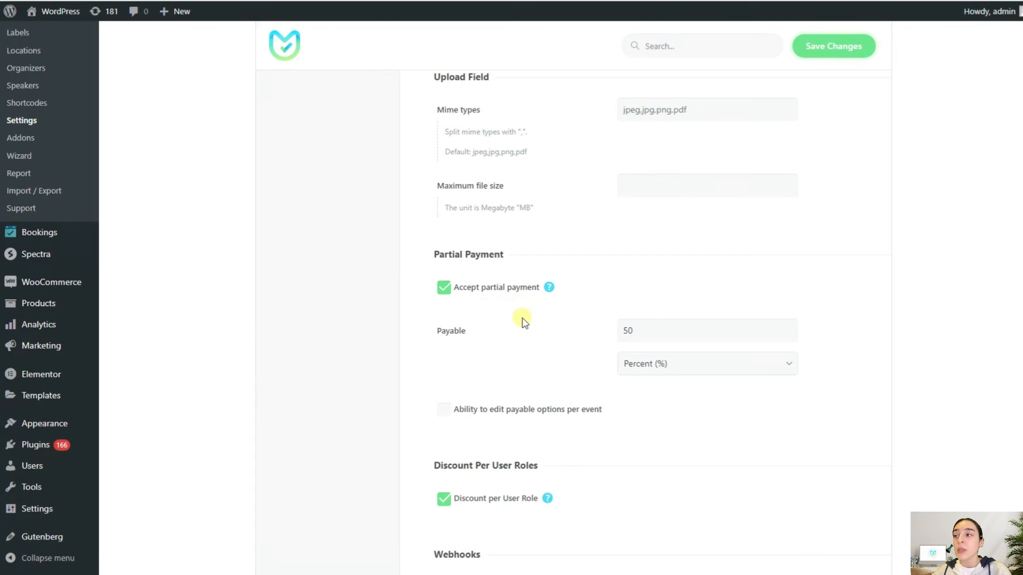
click(706, 363)
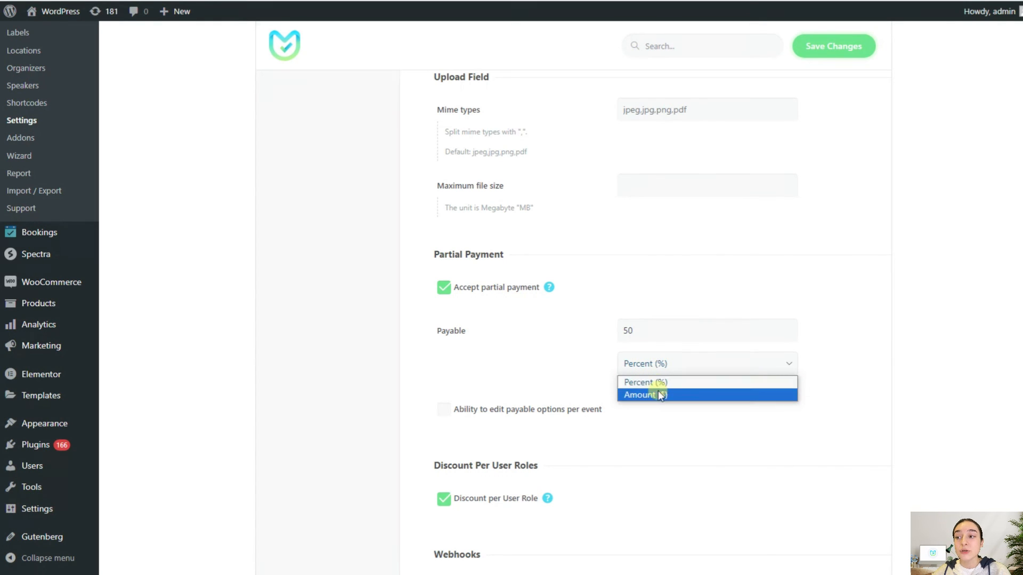
click(643, 383)
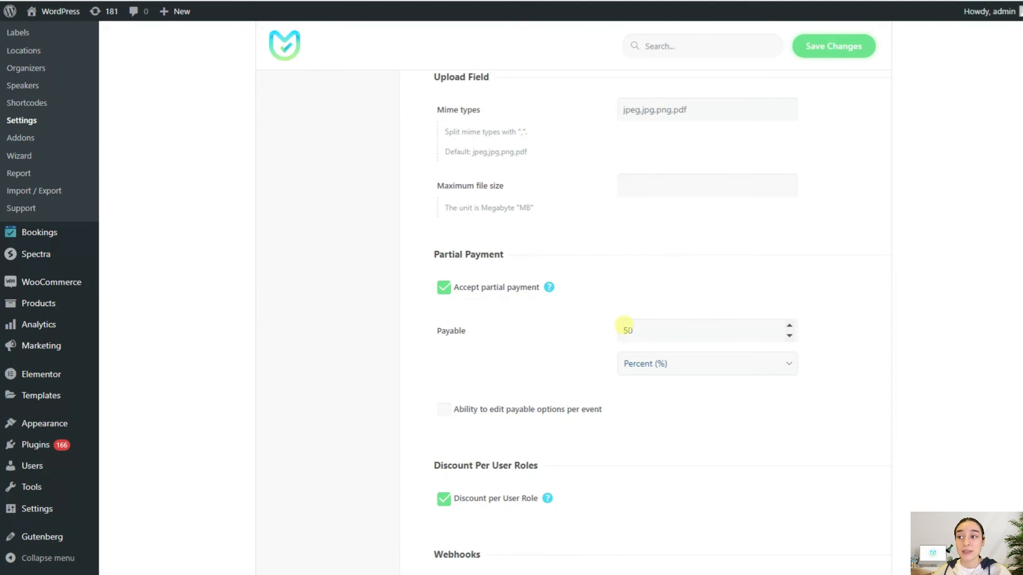
scroll(down, 3)
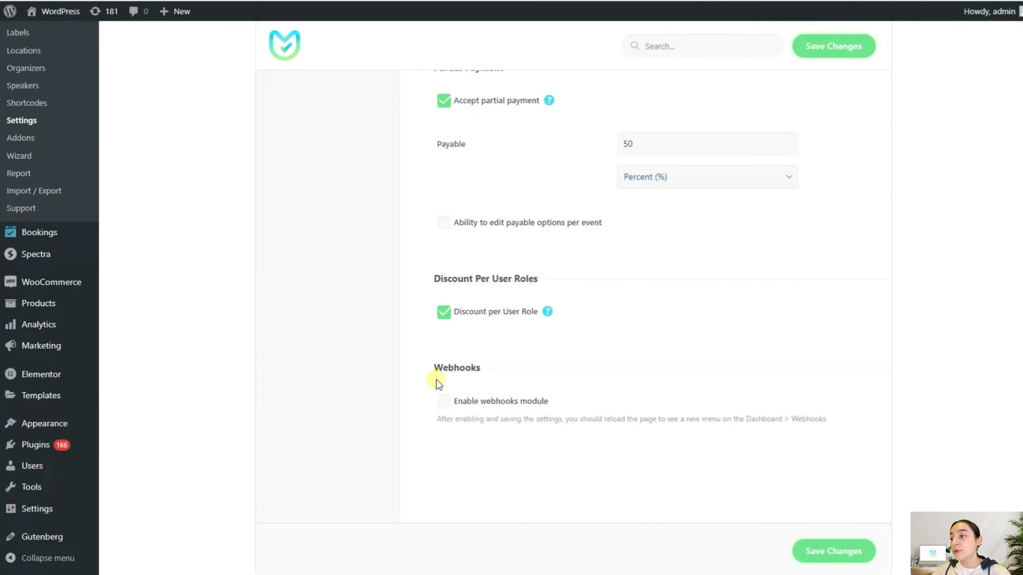
Step: Tick Enable webhooks module under Webhooks
click(444, 402)
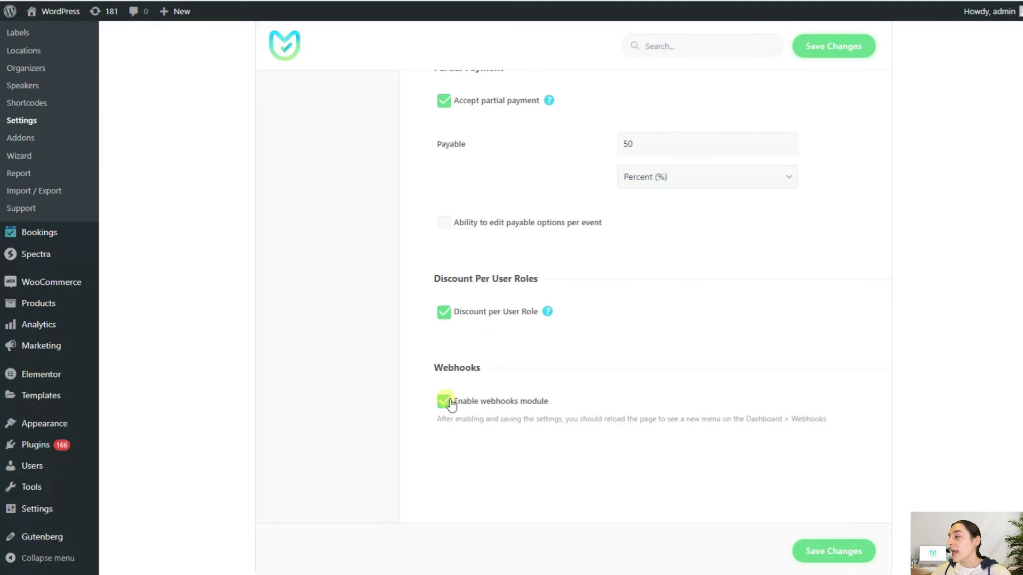